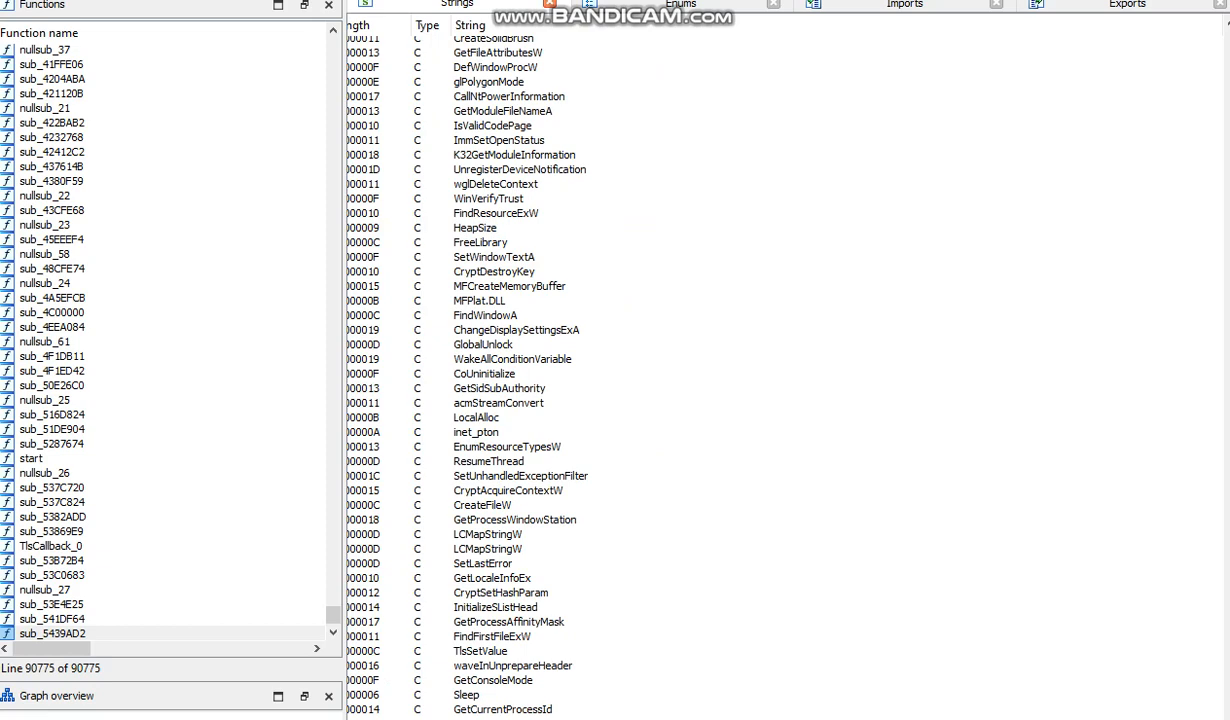
Step: Find the 'Video recording started' string in the Strings list and open it in read-only data
left_click(516, 330)
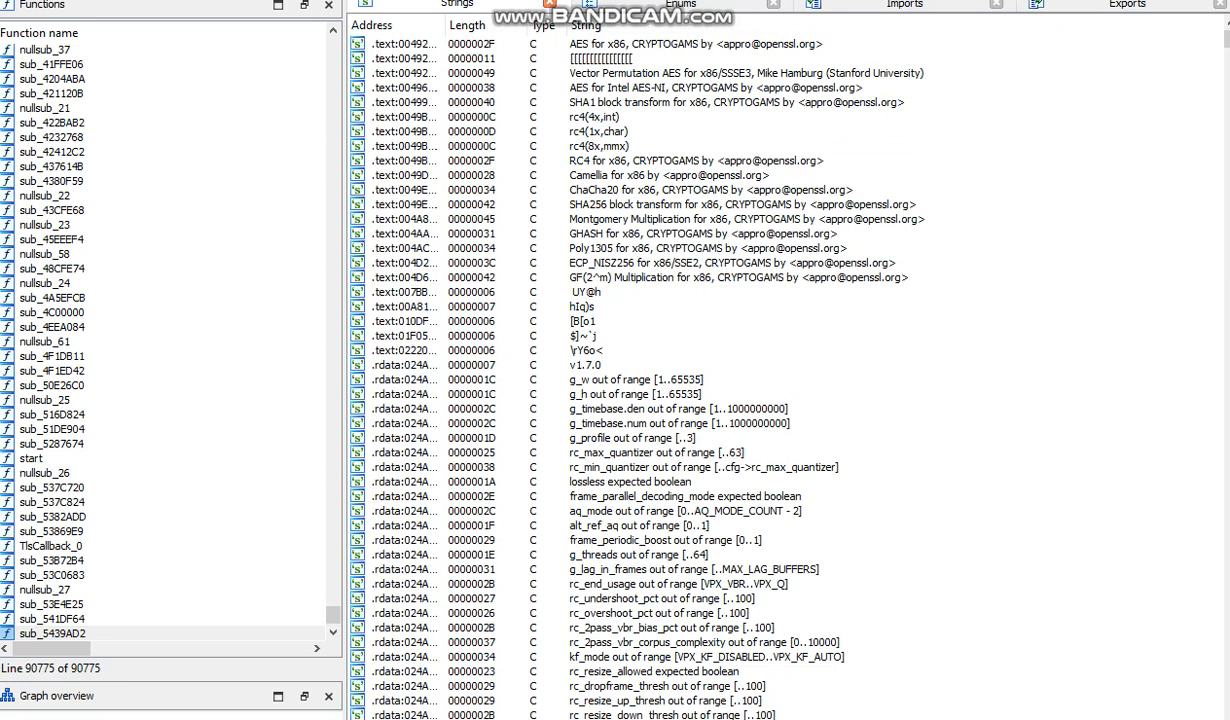
left_click(680, 408)
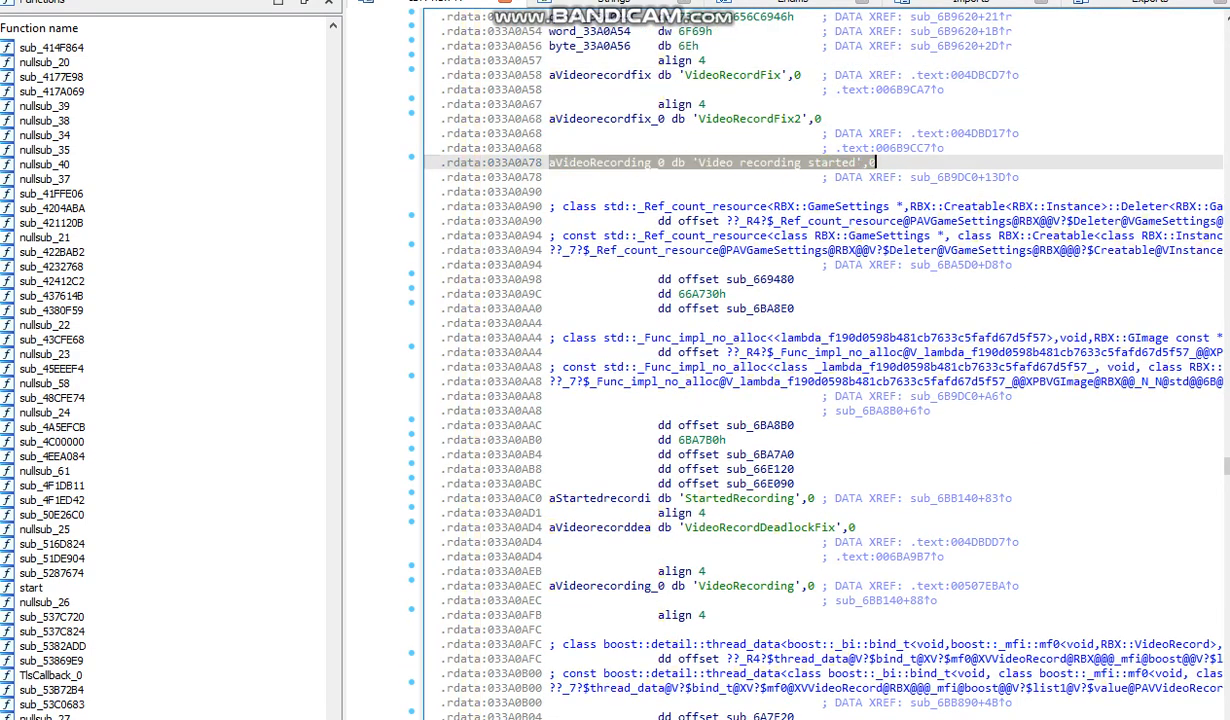
Step: Follow the string's xref to the sub_6B9DC0 block that pushes it and calls sub_7E4F40
left_click(710, 162)
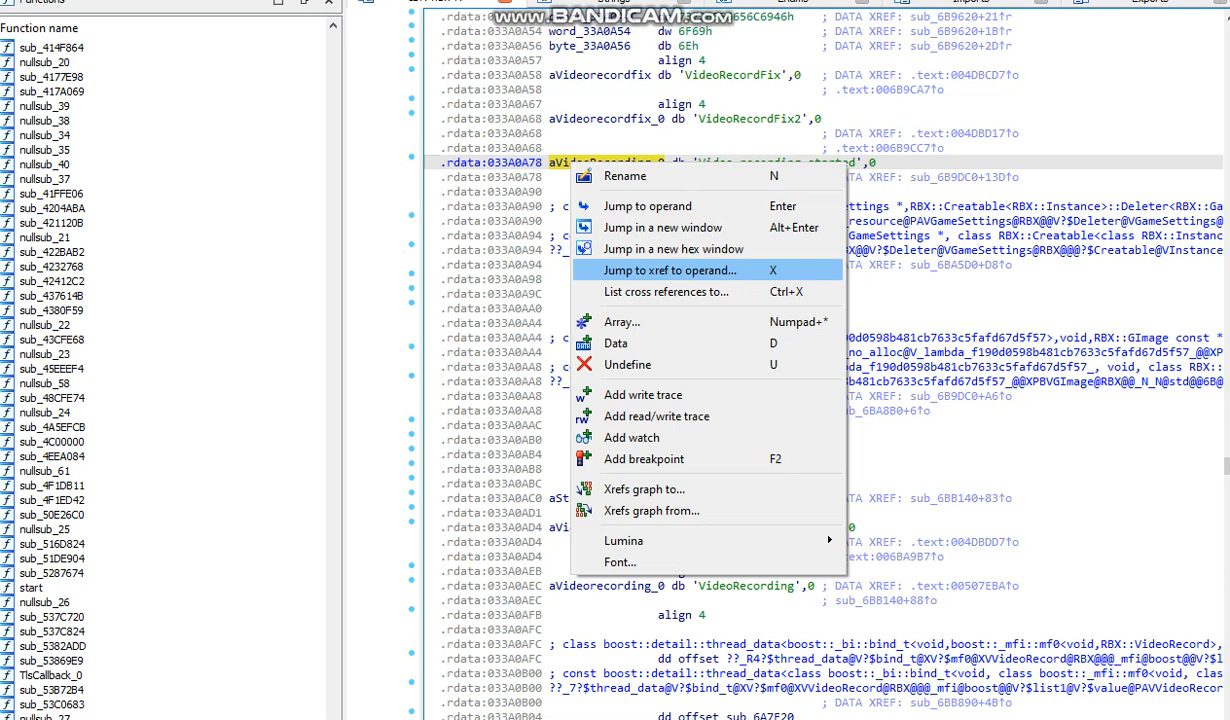
left_click(668, 270)
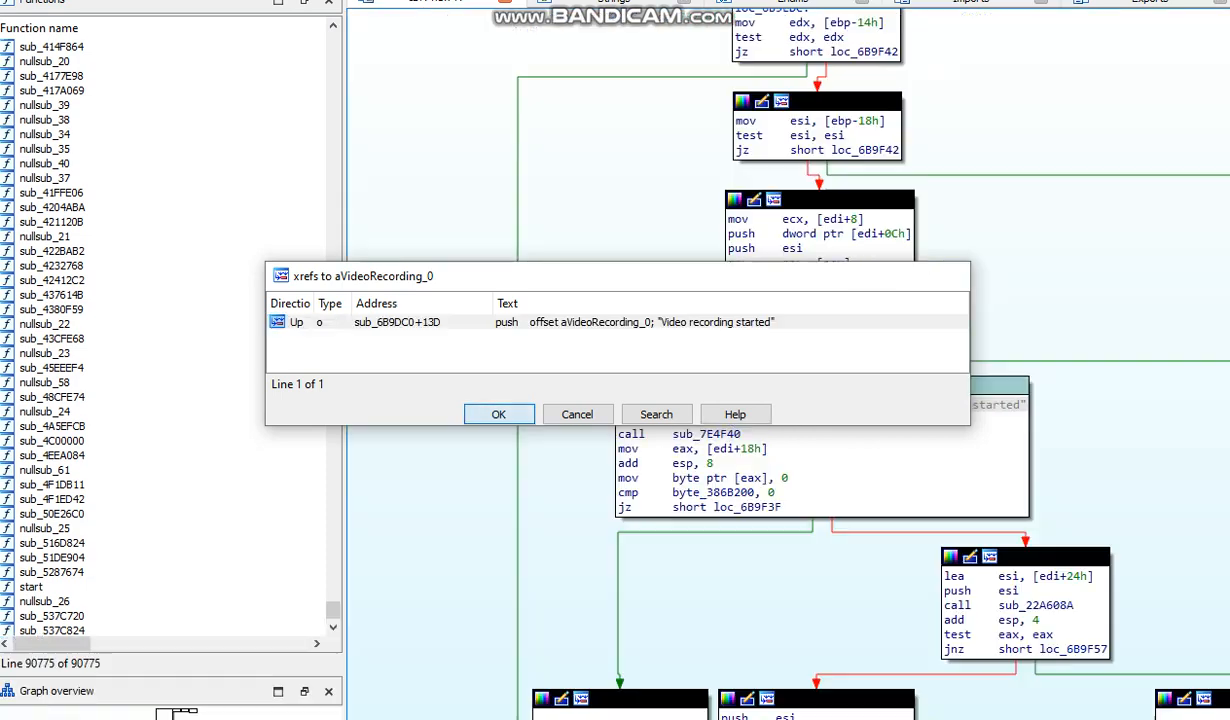
left_click(498, 414)
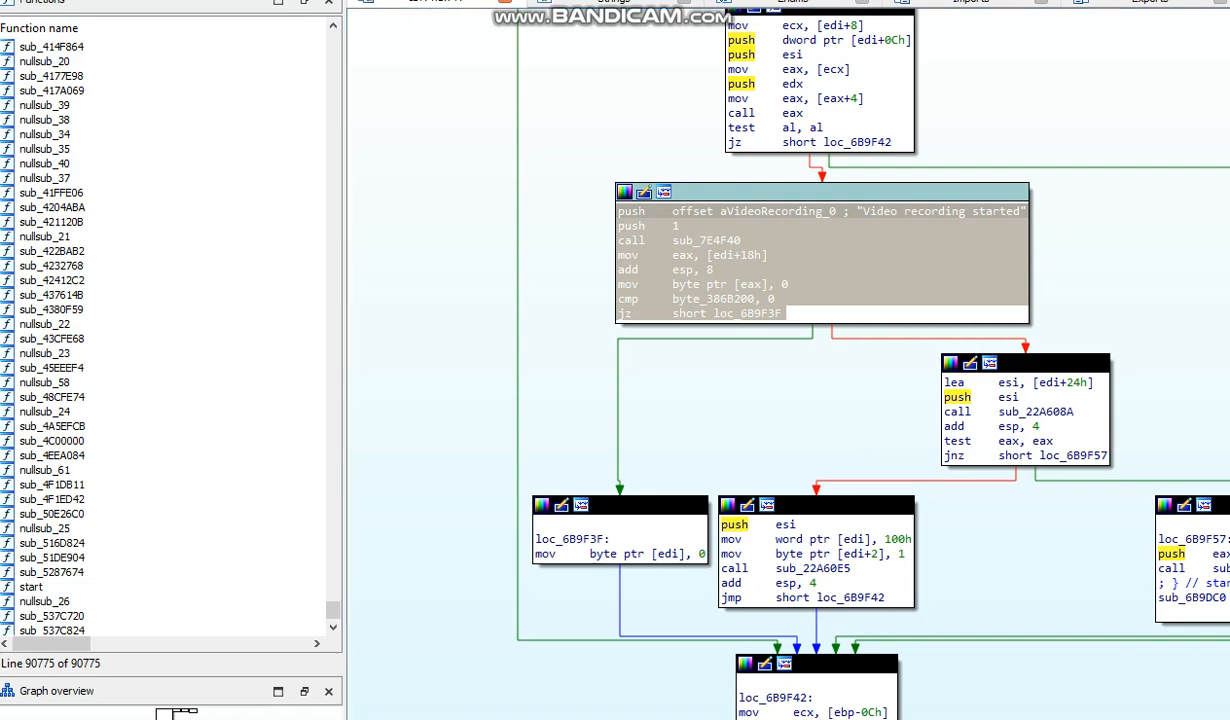
left_click(515, 261)
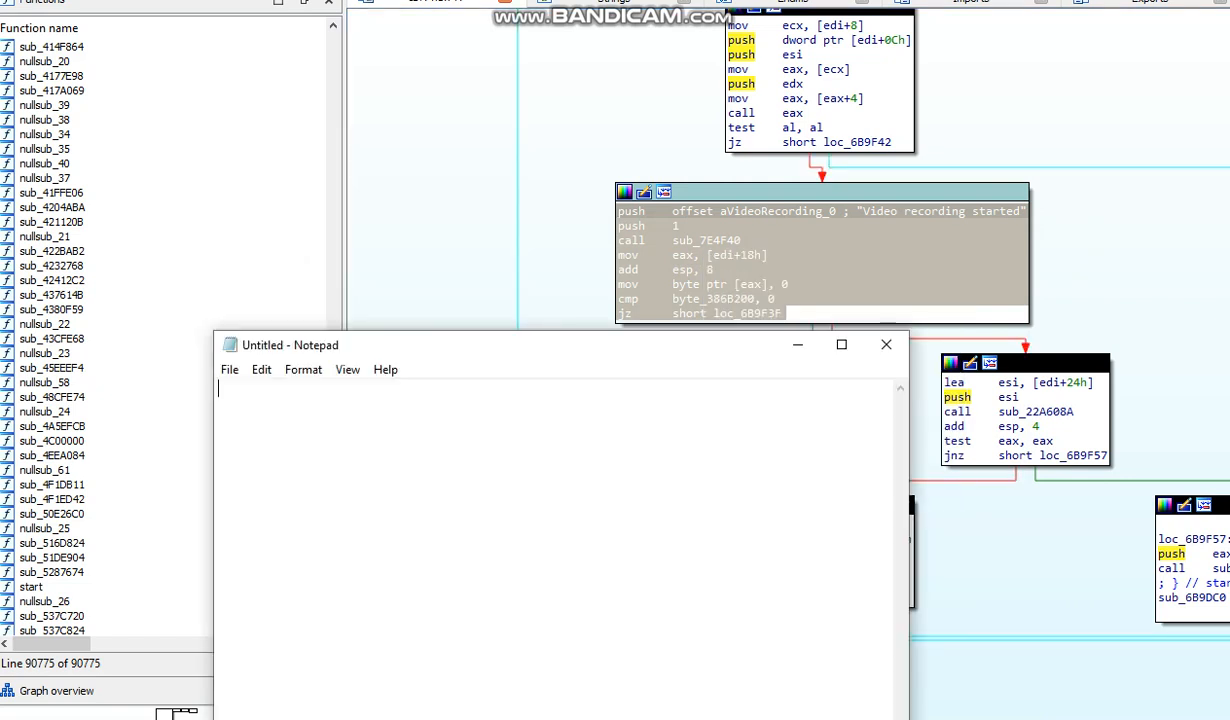
Step: Type 'Print Assembly Function:' as the first line of the Notepad note
type("Print Assemb")
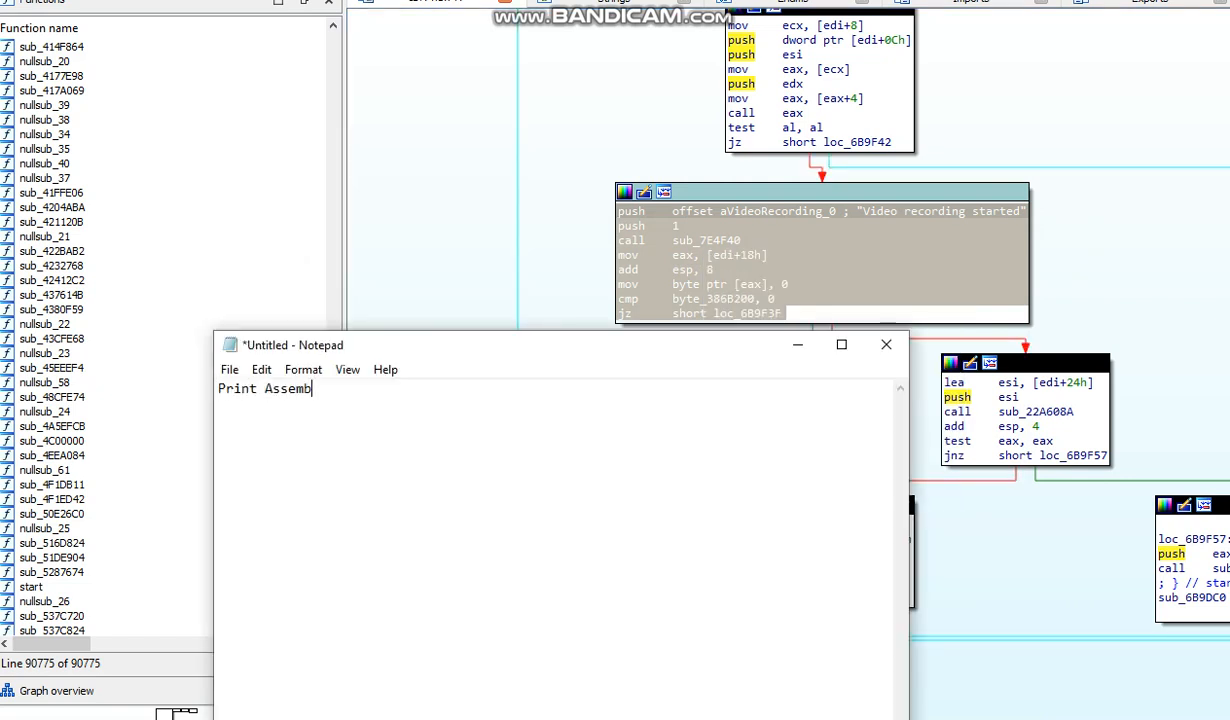
type("y Function:")
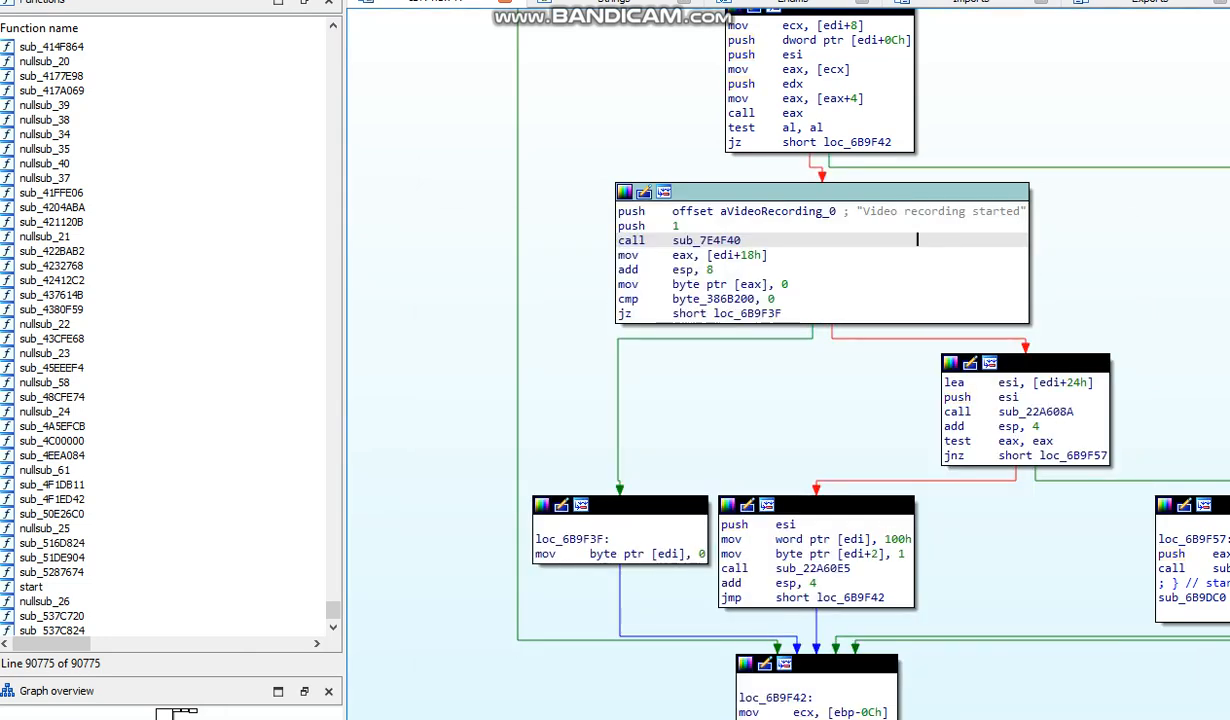
scroll("down", 3)
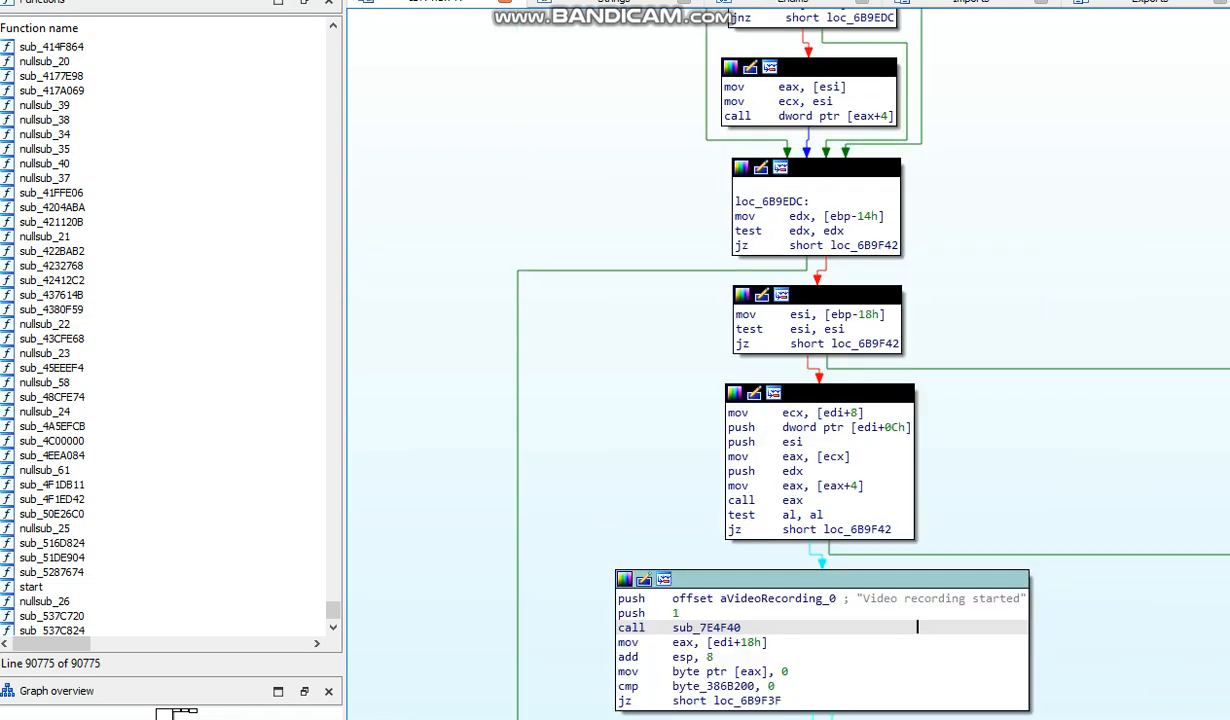
scroll("down", 3)
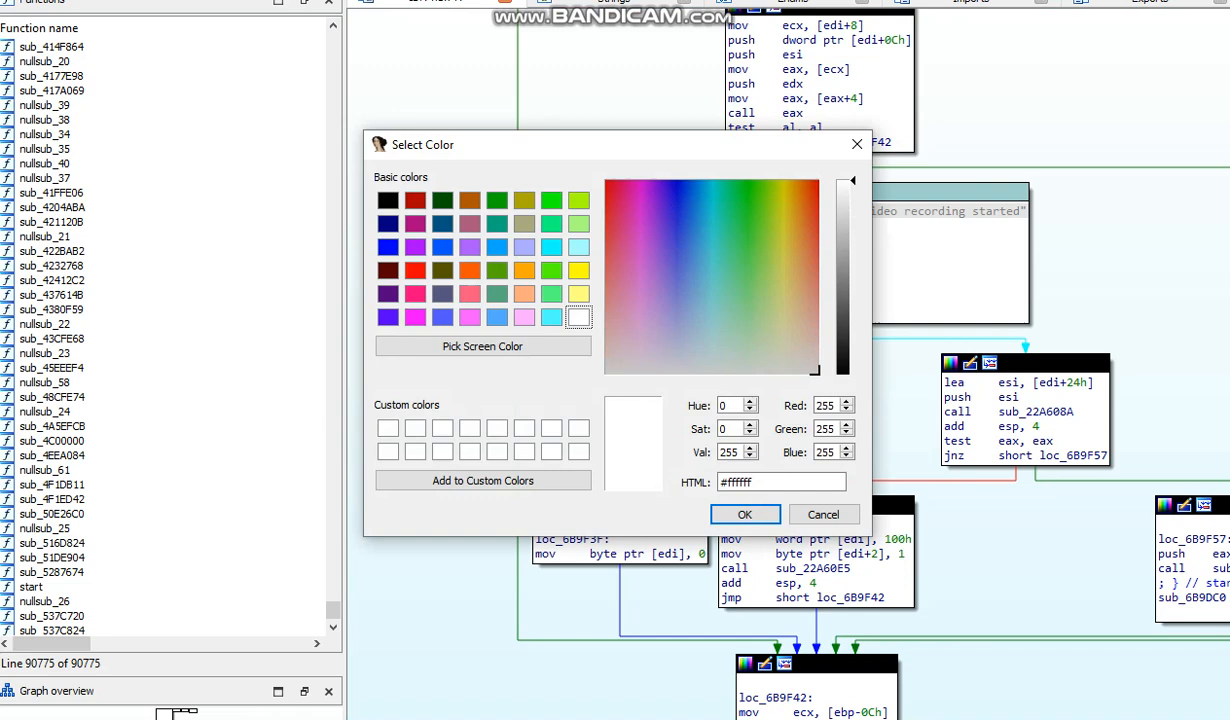
left_click(745, 514)
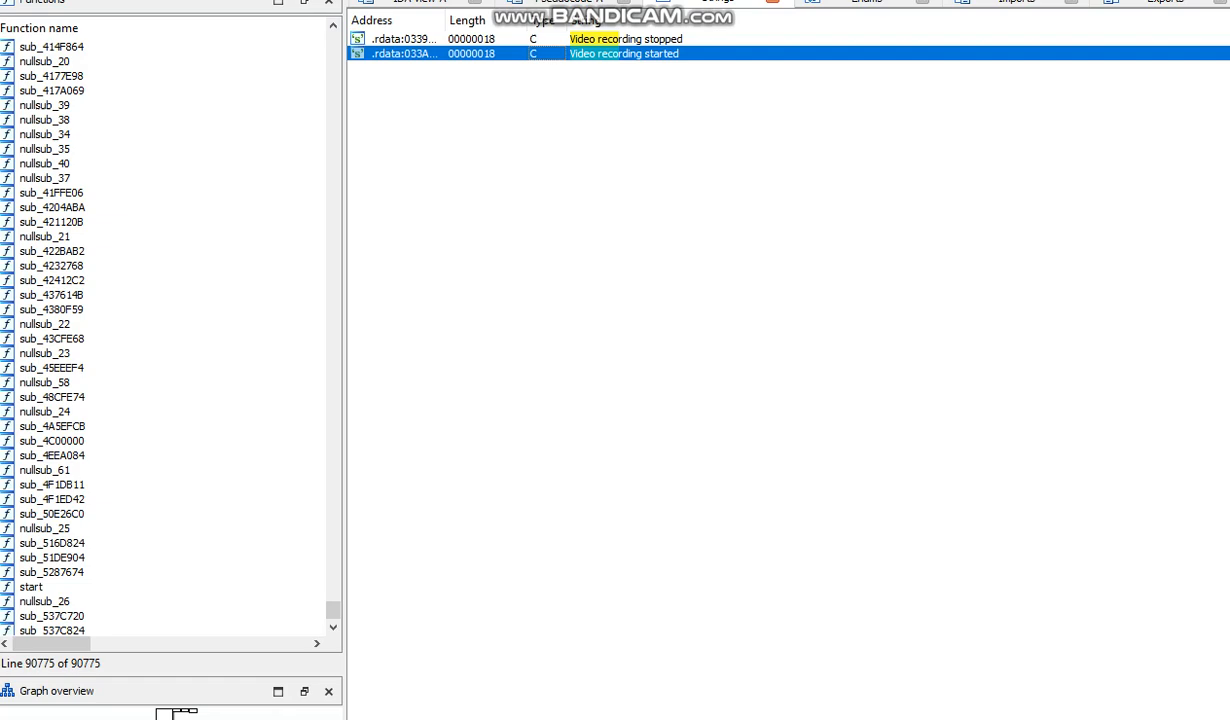
double_click(623, 53)
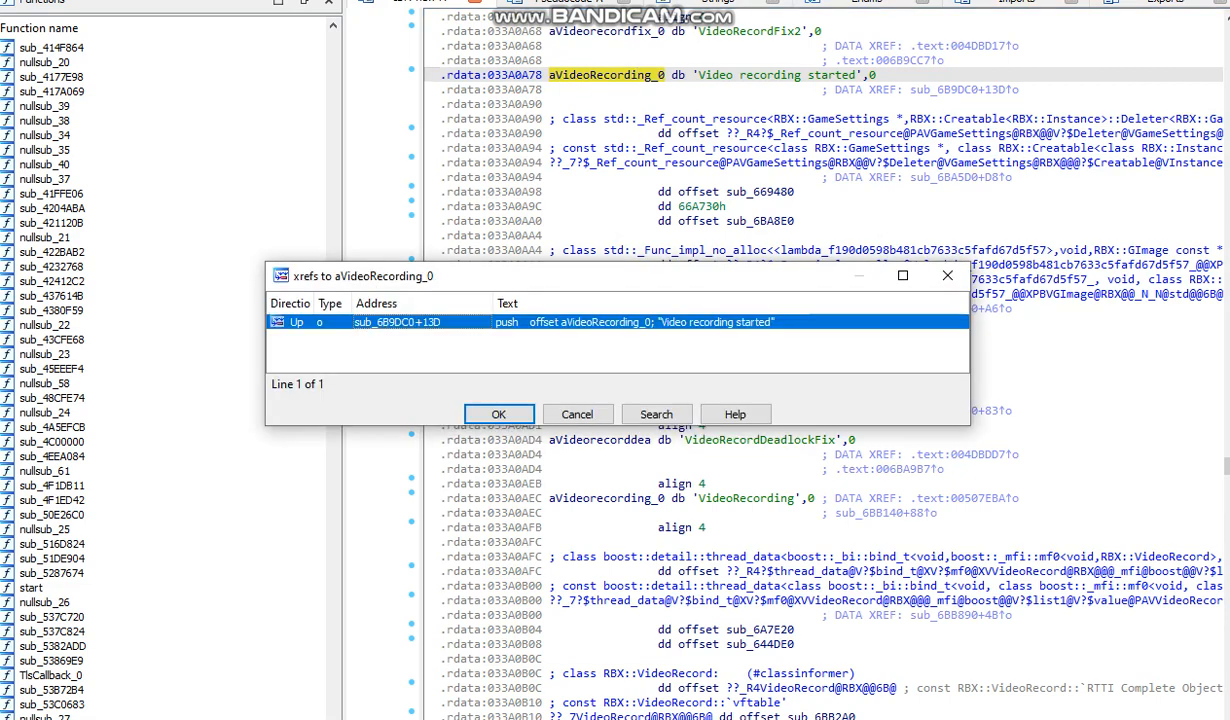
left_click(498, 413)
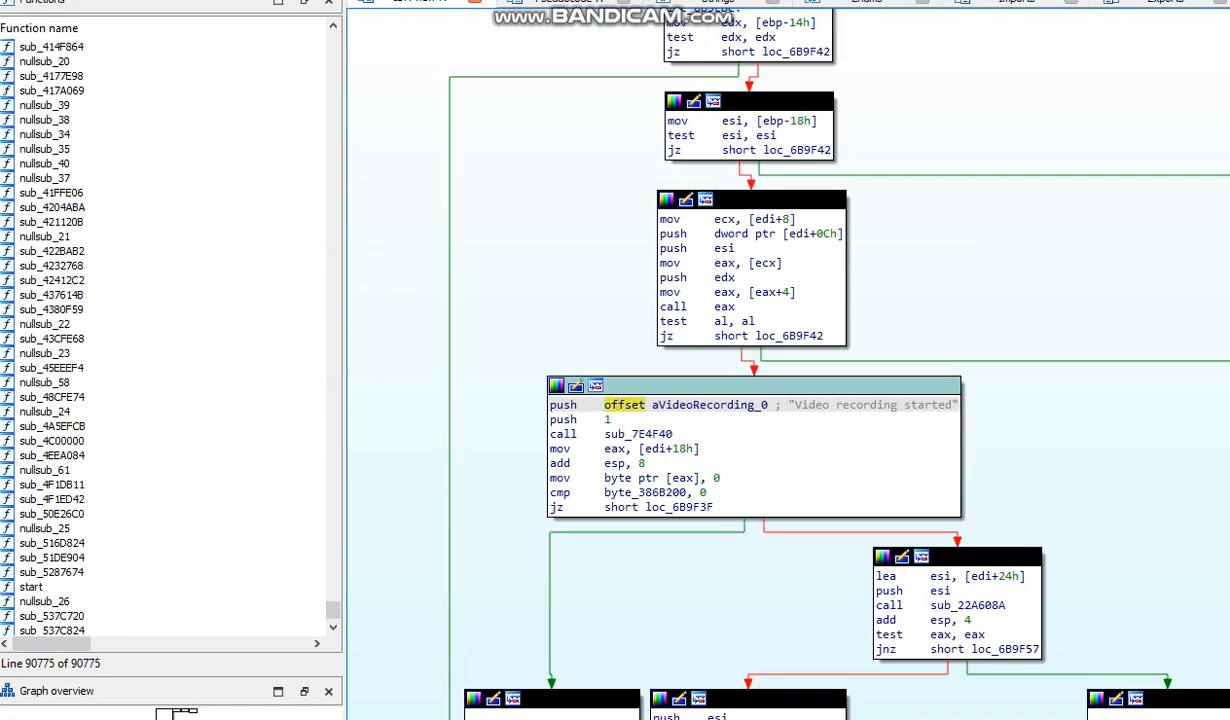
mouse_move(630, 434)
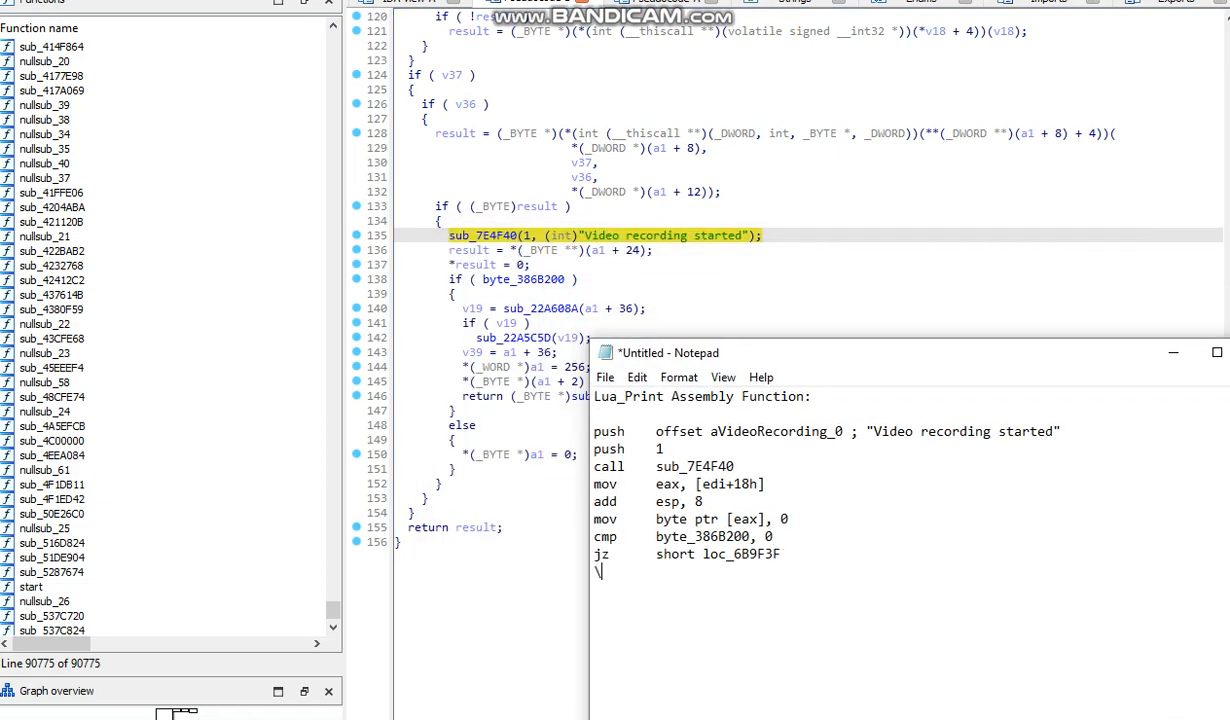
Step: Note the print line sub_7E4F40(1, (int)"Video recording started"), line number 135 and its string
type("Print")
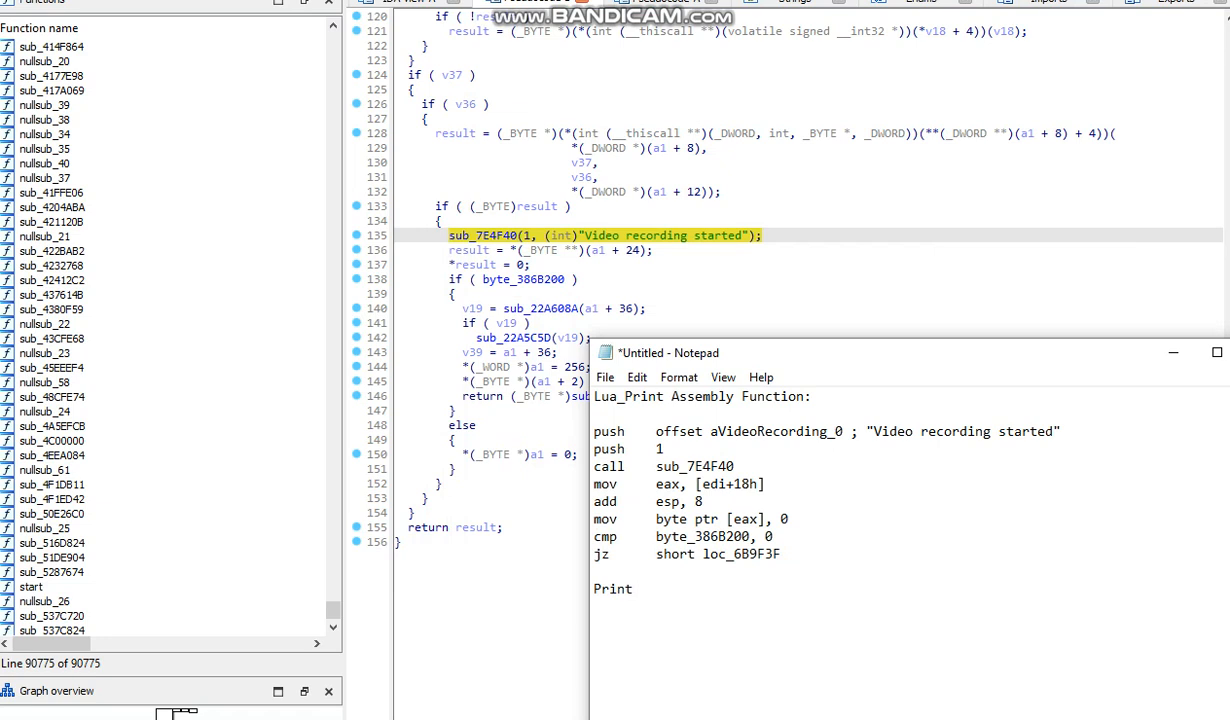
type("Line: sub_7E4F40(1, (int)\"Video recording started\");")
type("Line Number:")
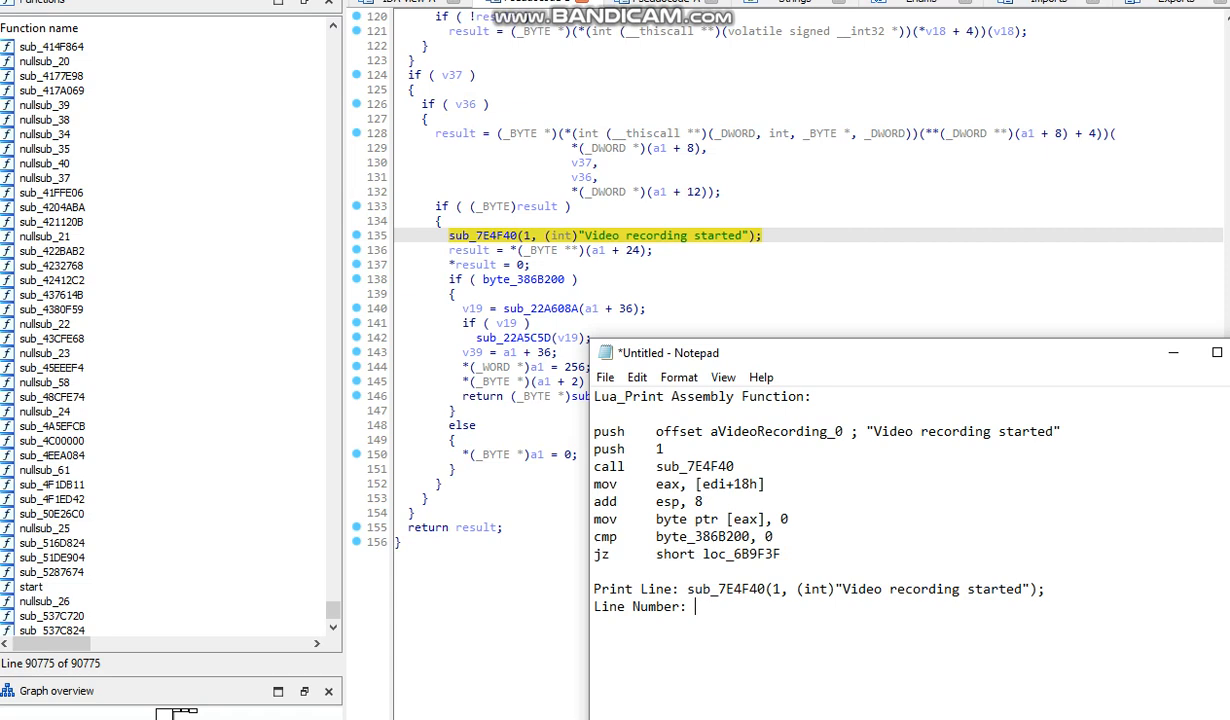
type("135")
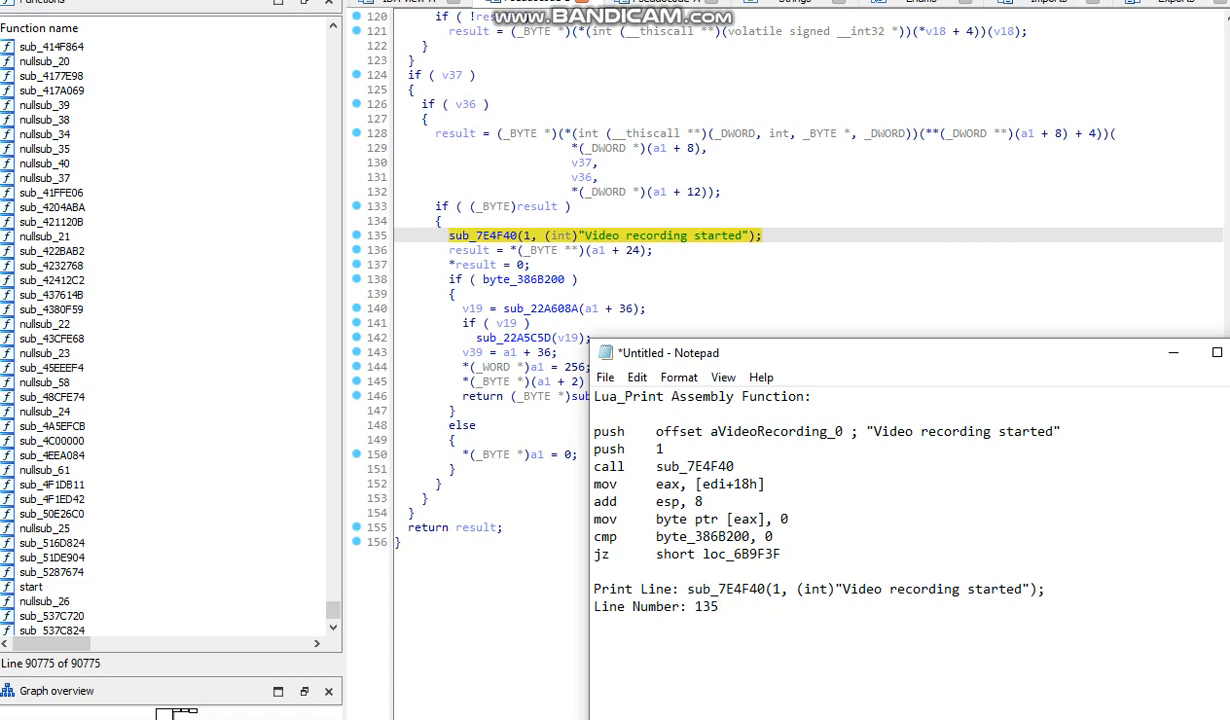
type("String \"Video recording st")
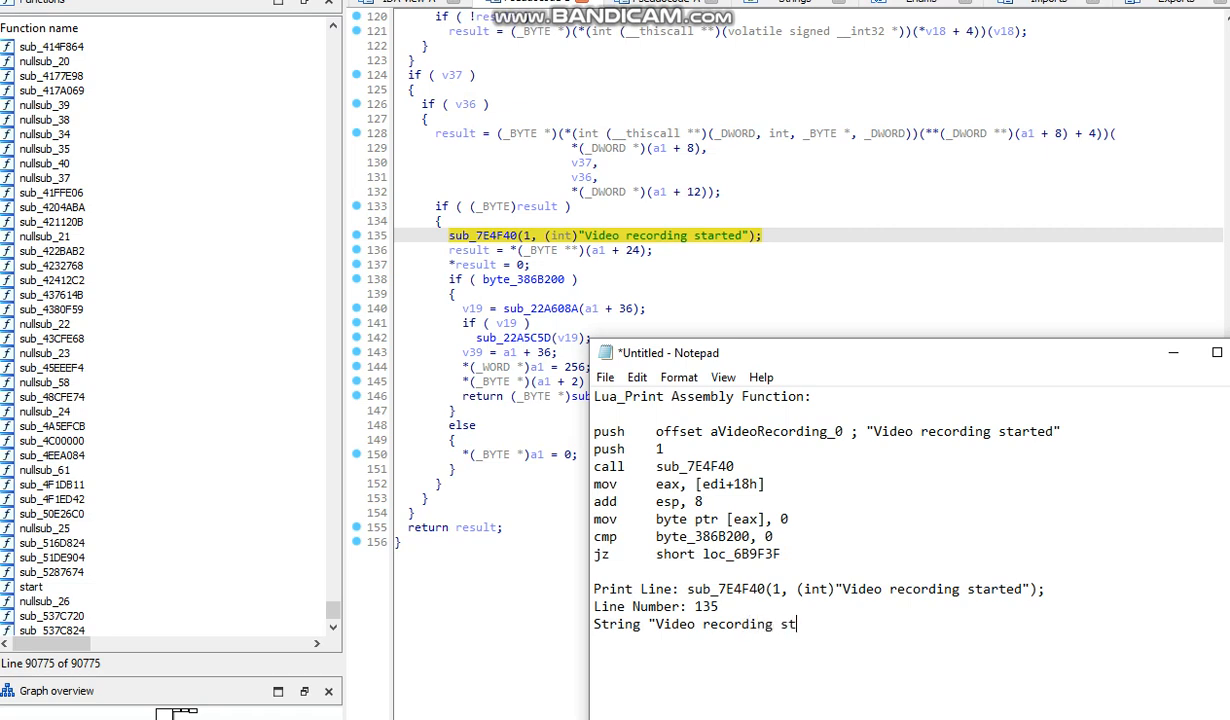
type("arted\"")
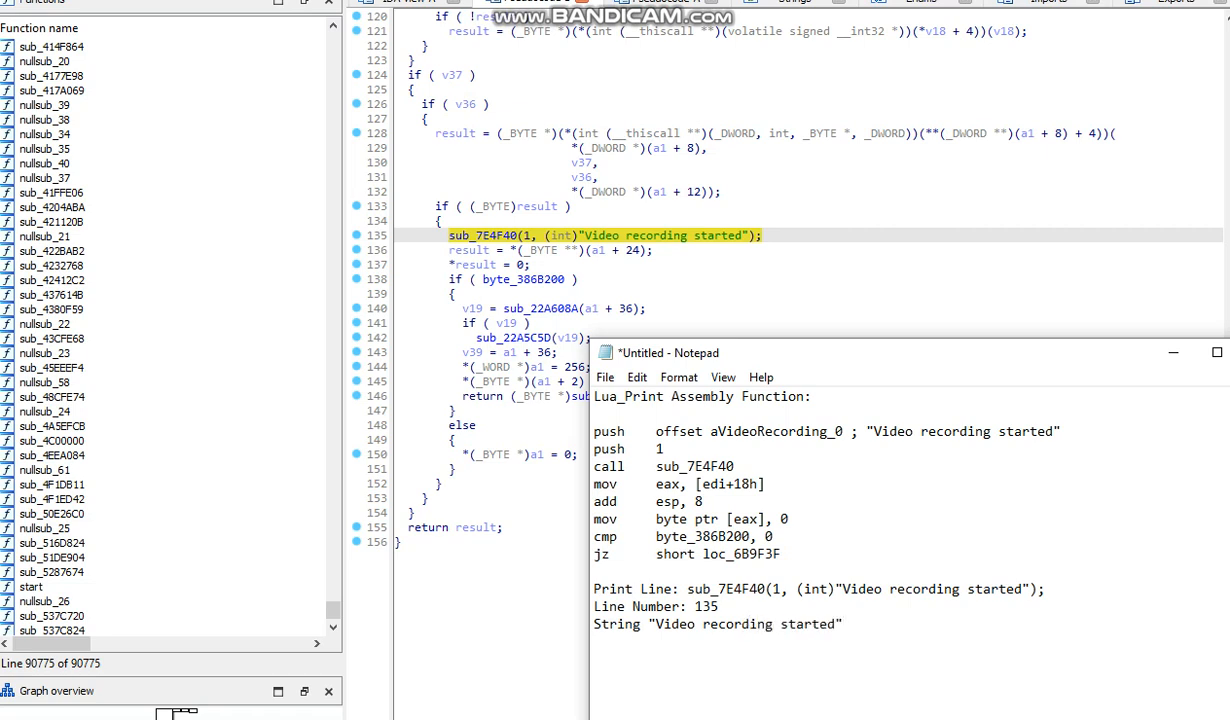
Step: Note the first cross reference, print address 0x07E4F40 and arguments int, int, ..
type("First Cross Reference")
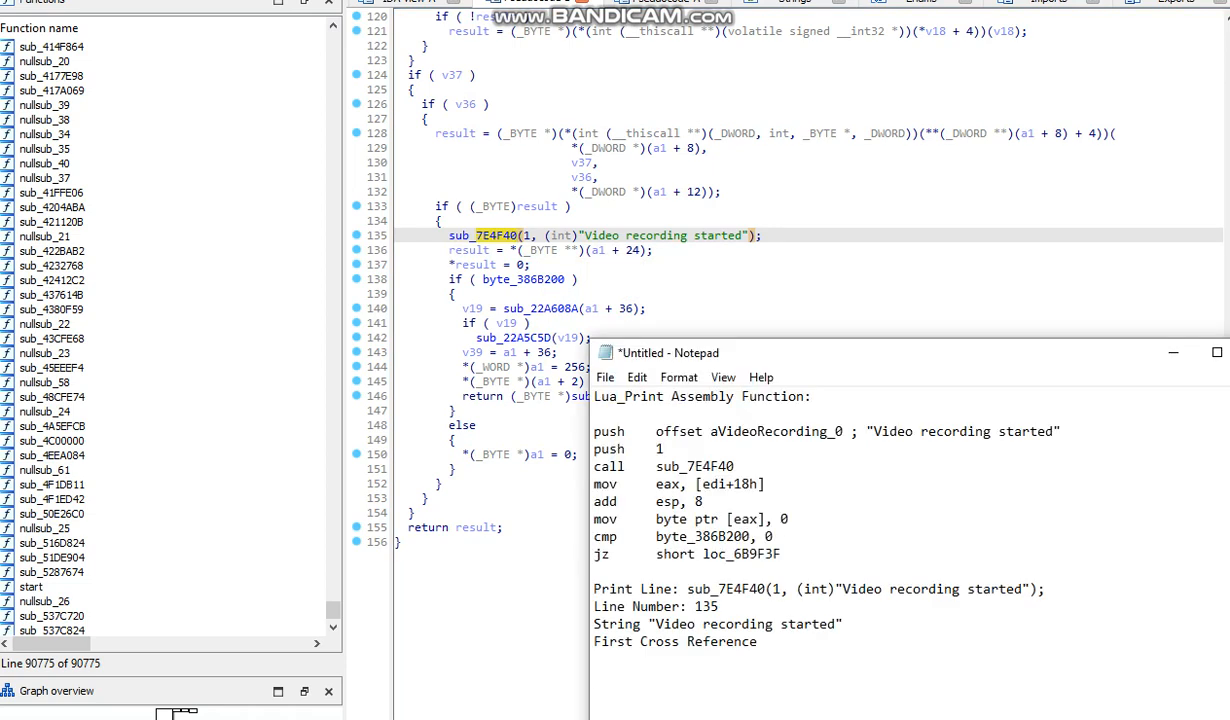
type("Print Address: 0x07E4F40 (not rebased")
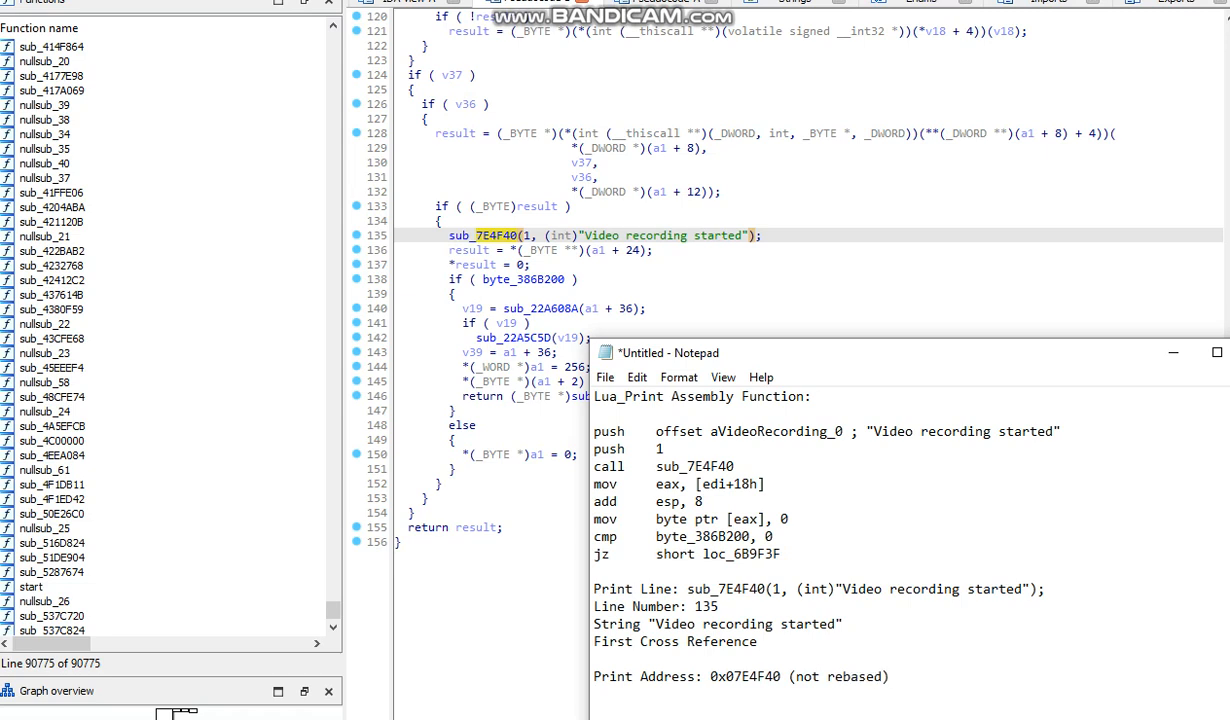
type("Print Arguments: o")
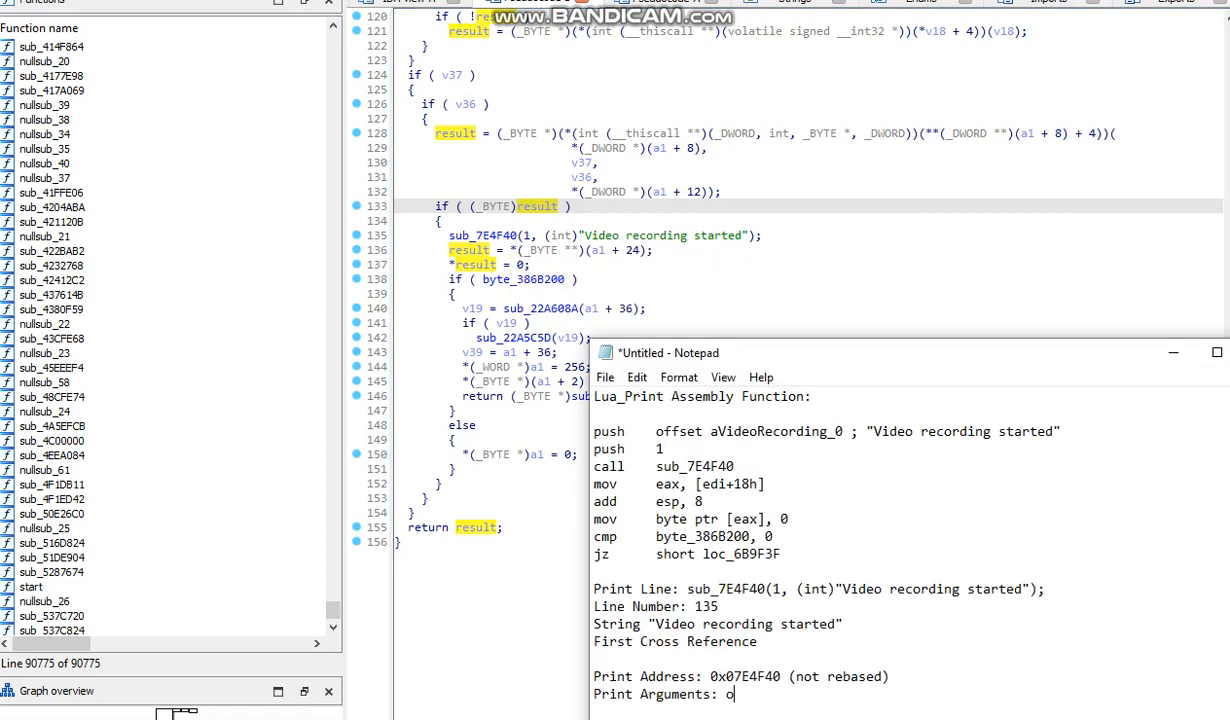
type("int, int")
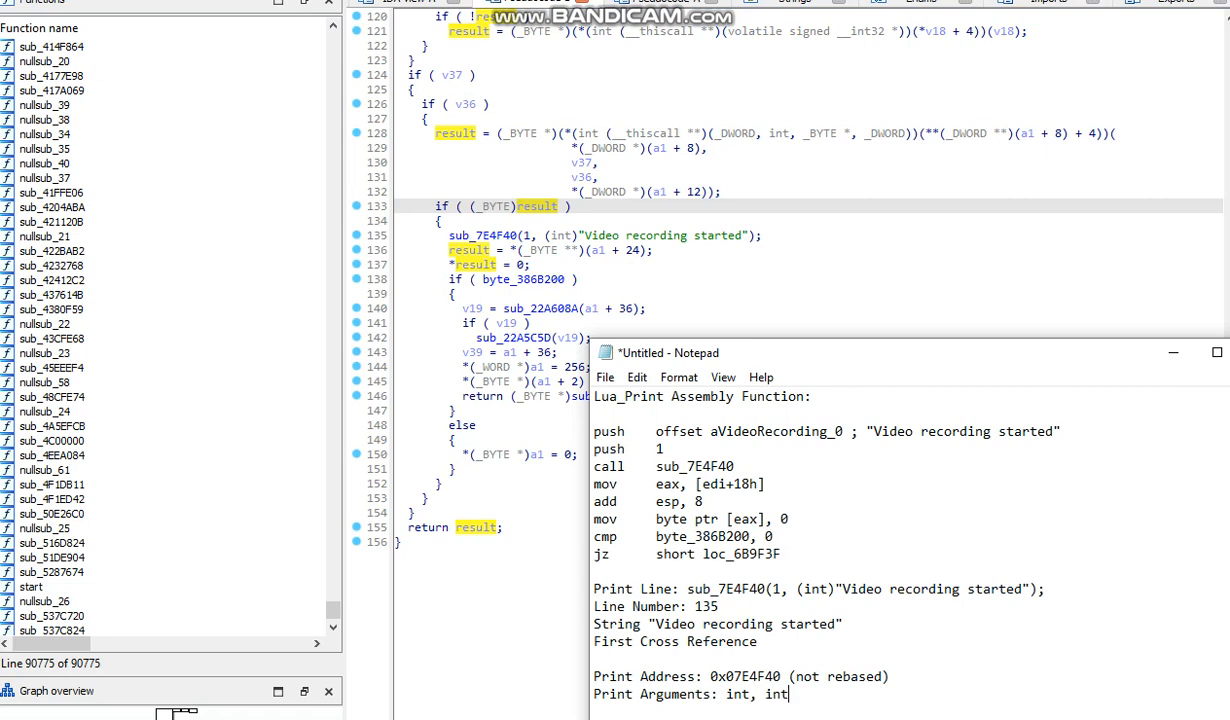
type("...")
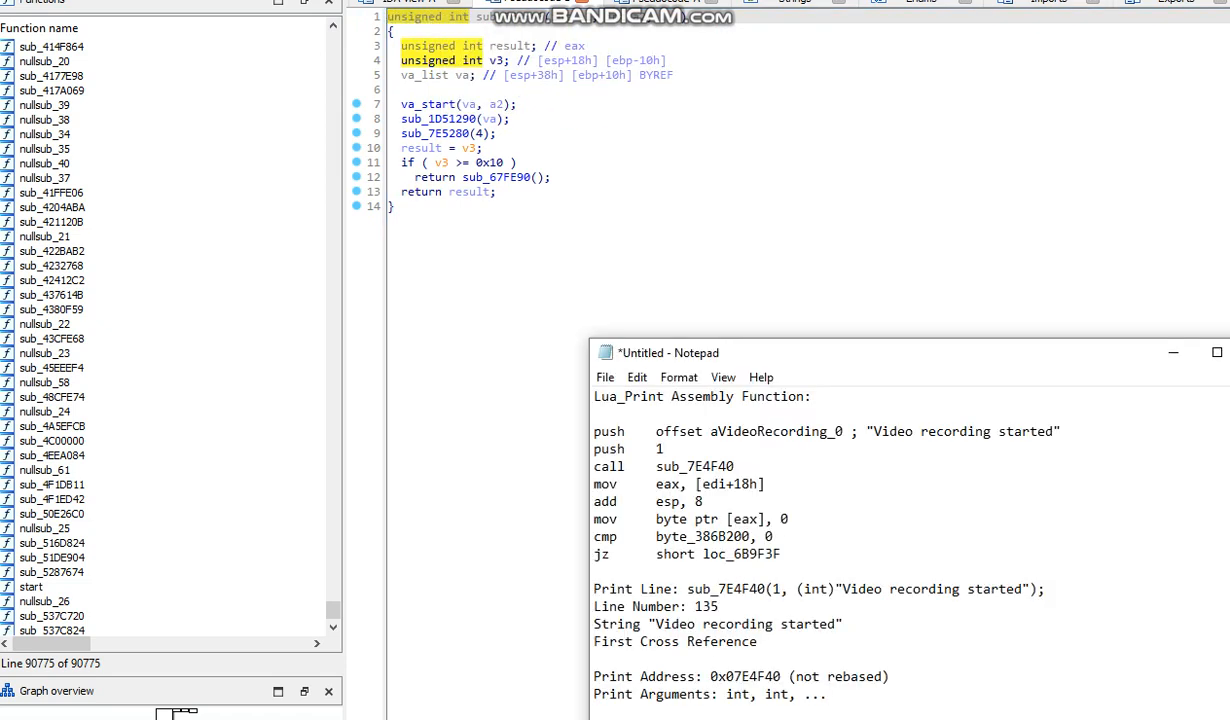
Step: Add 'Type: unsigned int' and inspect sub_7E4F40's prototype for argument types
type("Type: unsigned int")
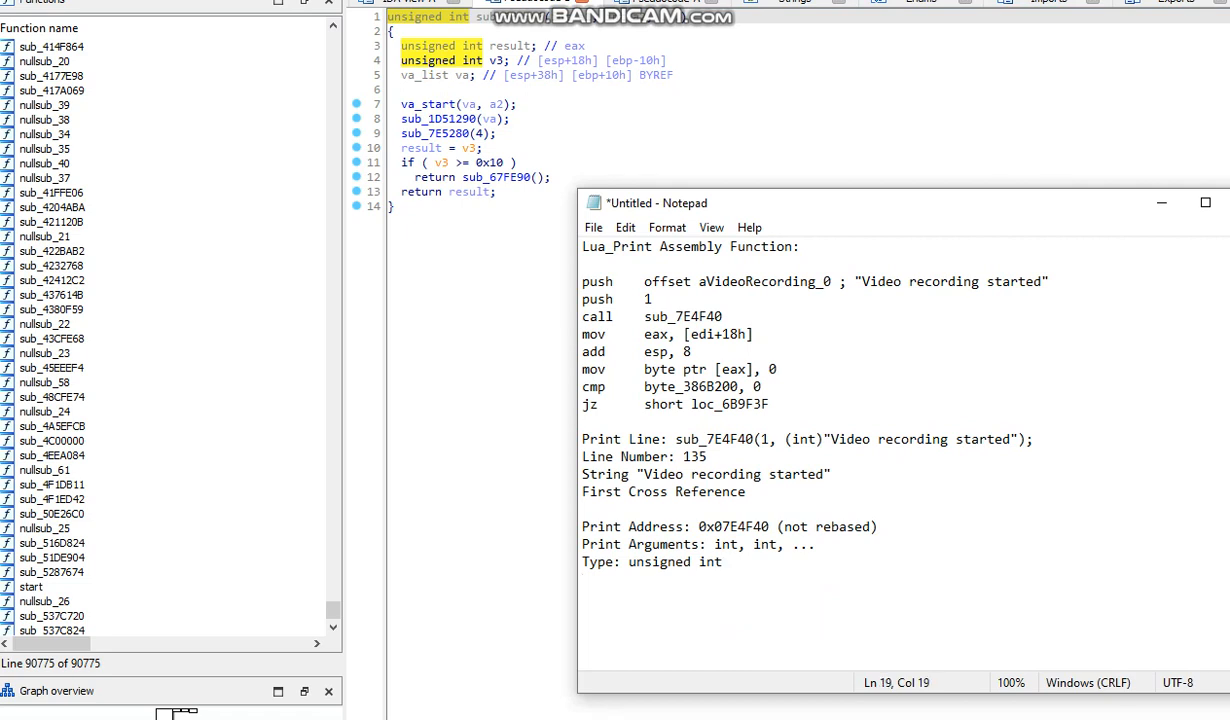
double_click(733, 526)
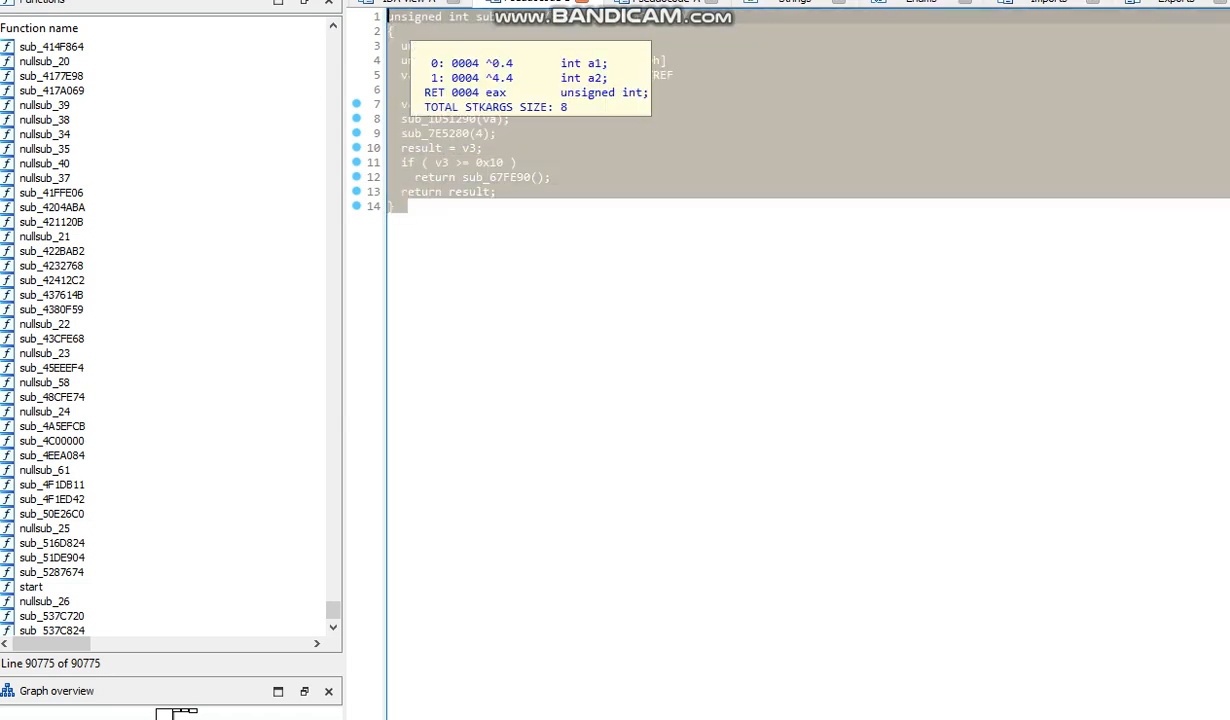
Step: Browse sub_7E4F40's 596 callers, then bring the Notepad notes back to the front
left_click(470, 191)
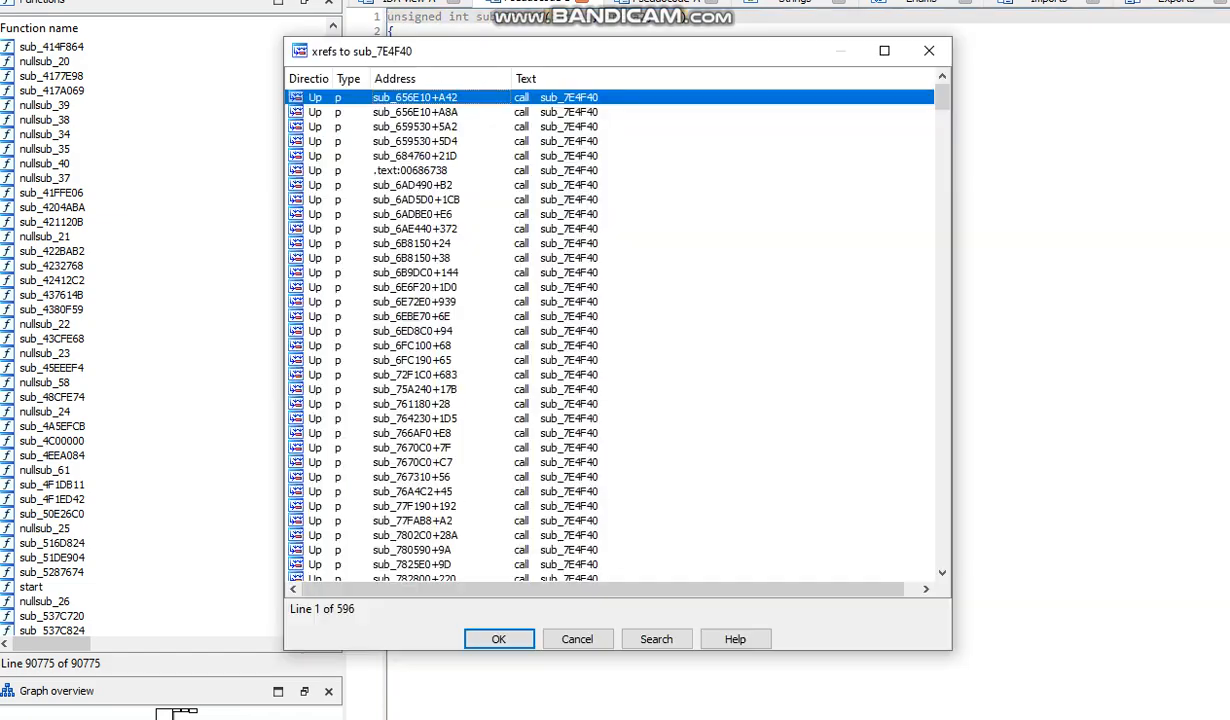
scroll("down", 3)
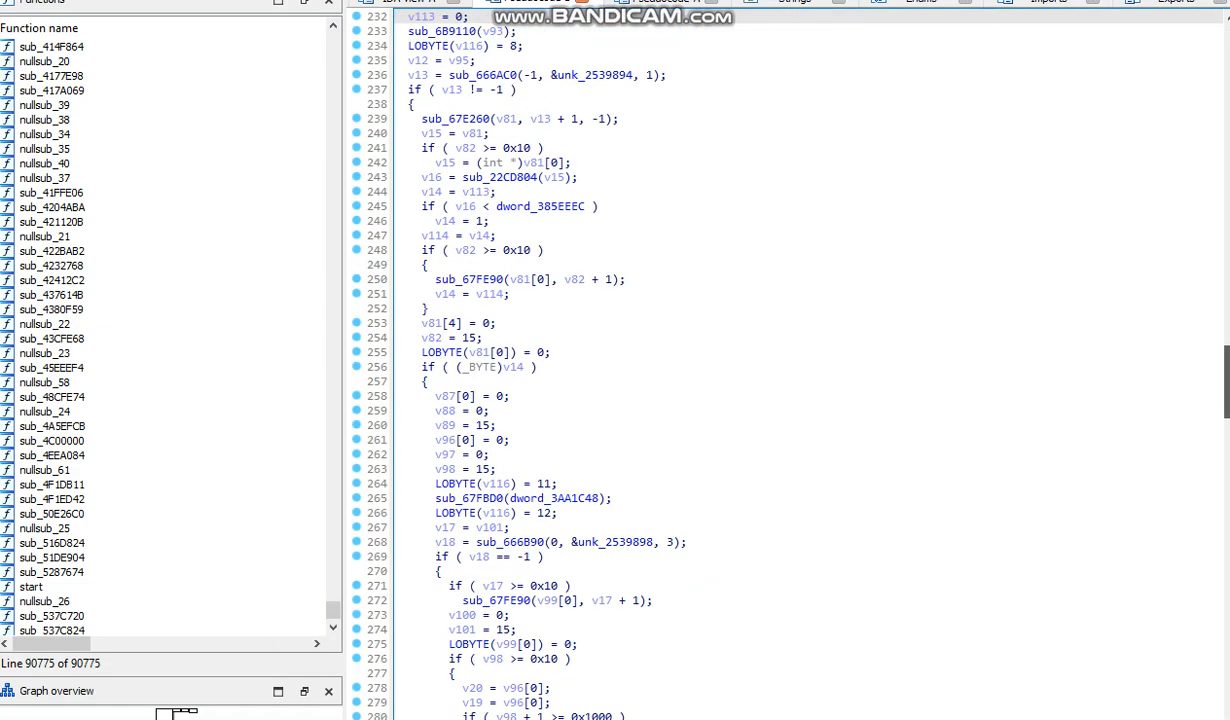
scroll("down", 3)
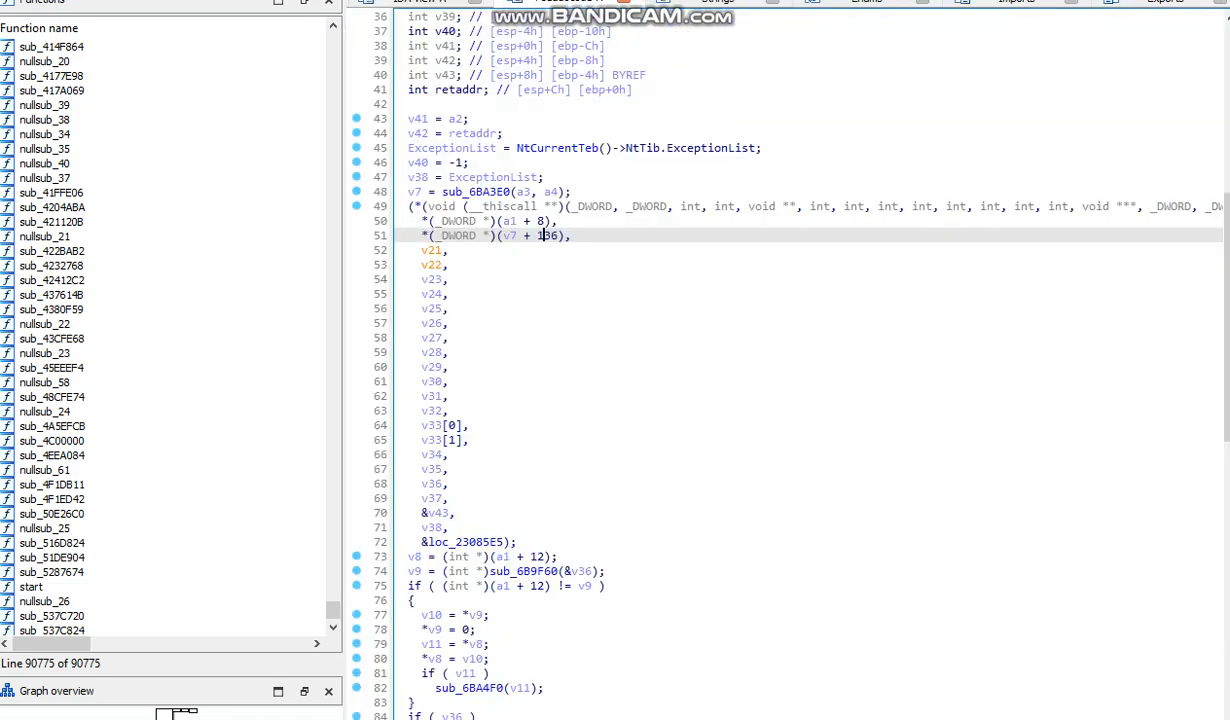
scroll("down", 3)
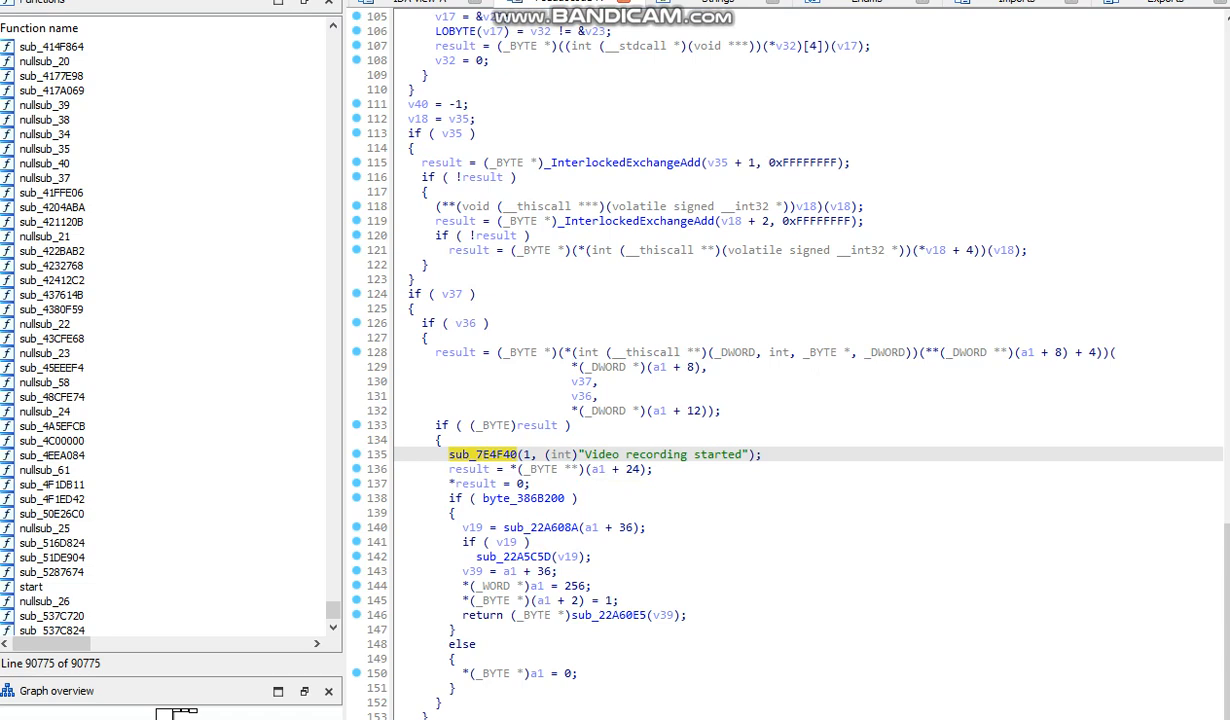
left_click(490, 483)
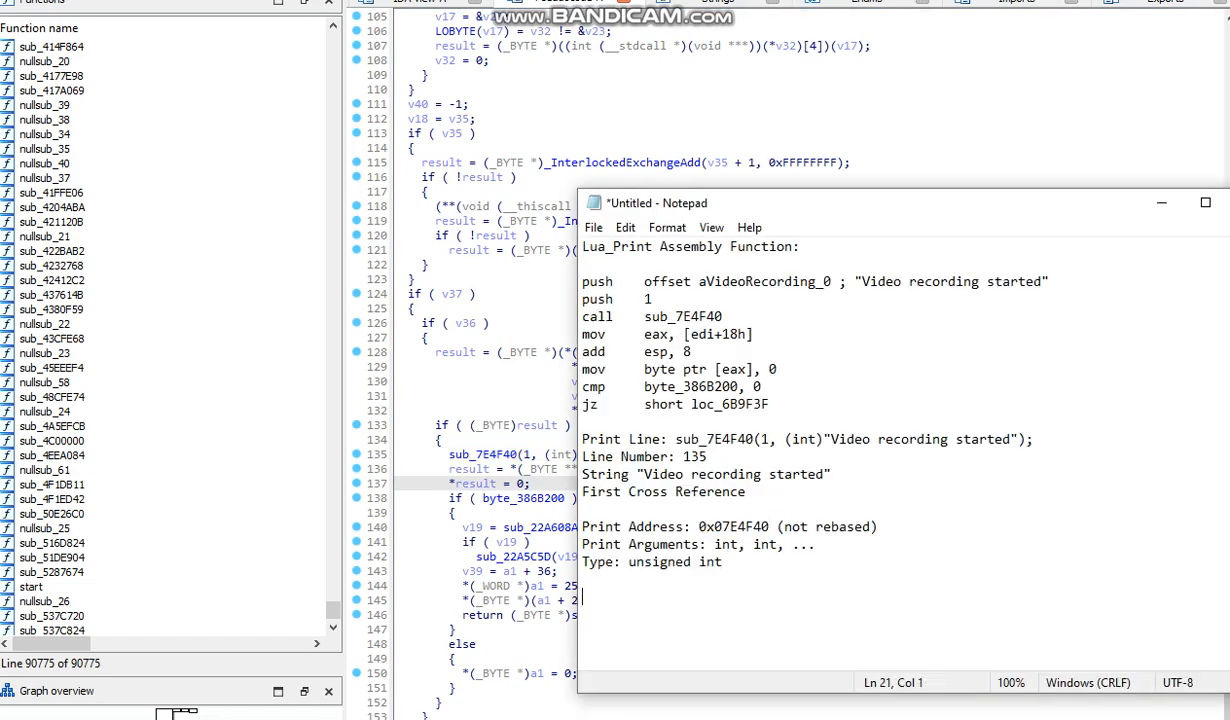
Step: Write 'using print_typedef = int(__cdecl*)(int A, int B, ...);' below the notes
type("using")
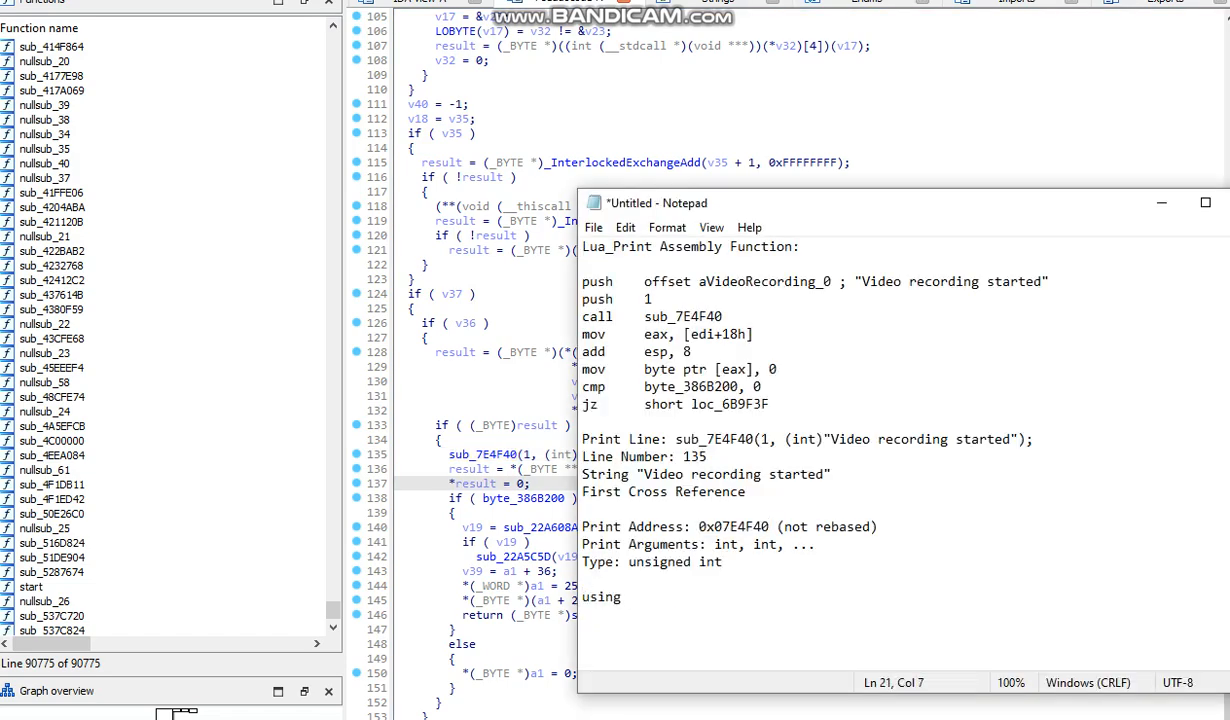
type("print_typedef")
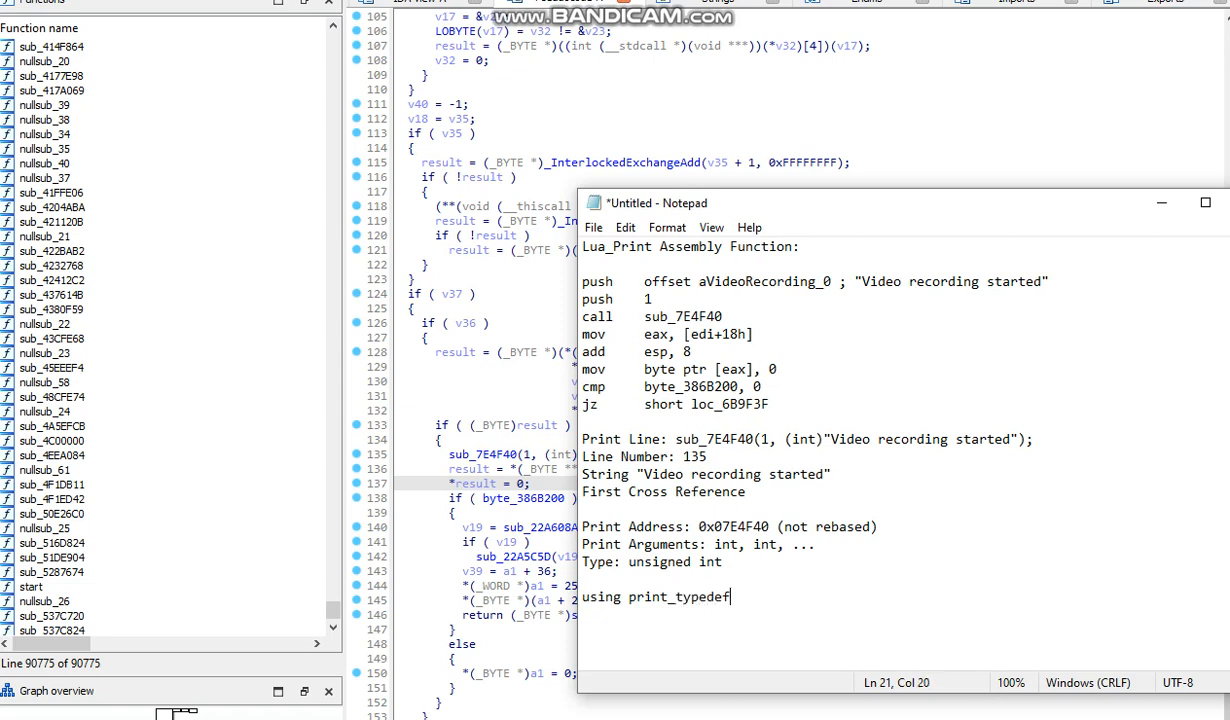
type("=")
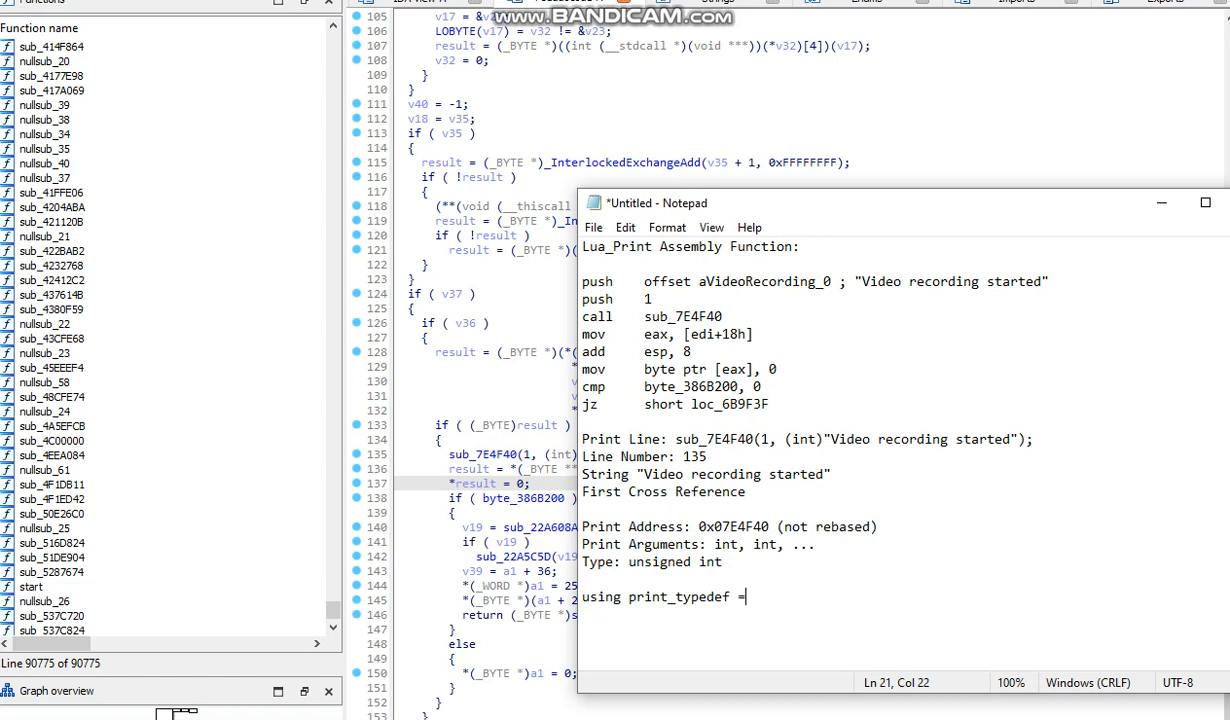
type("int")
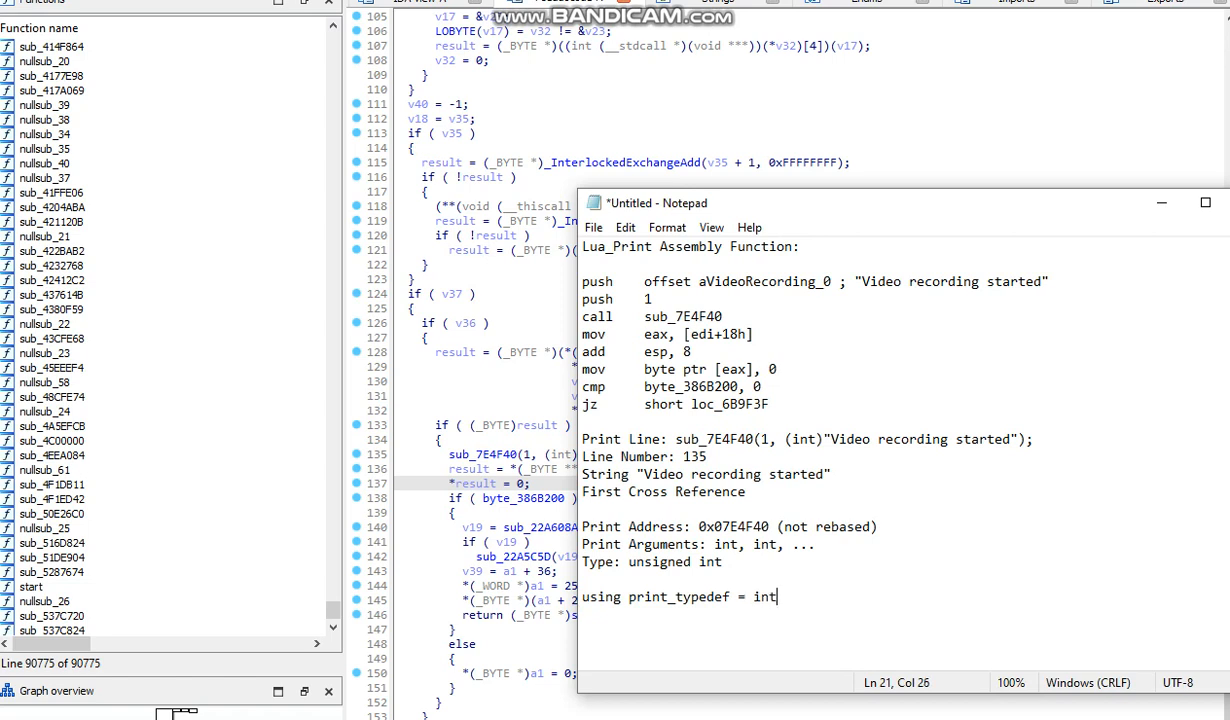
type("(__cdecl*)(")
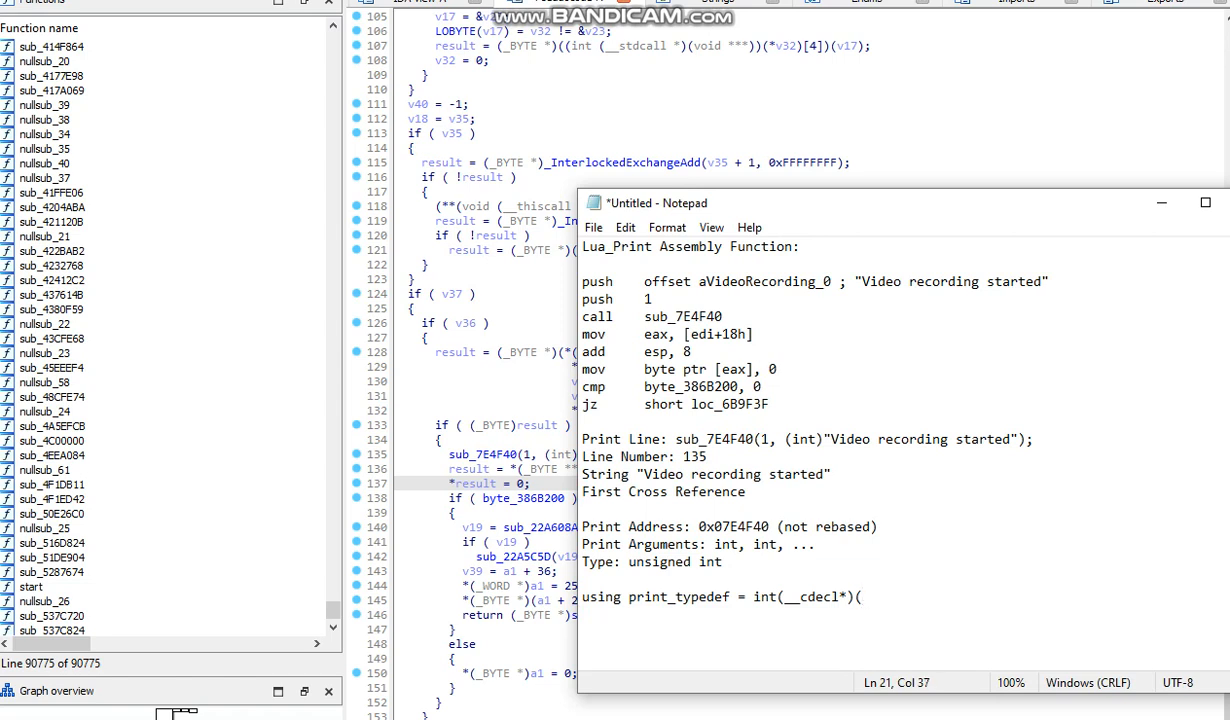
type("int A")
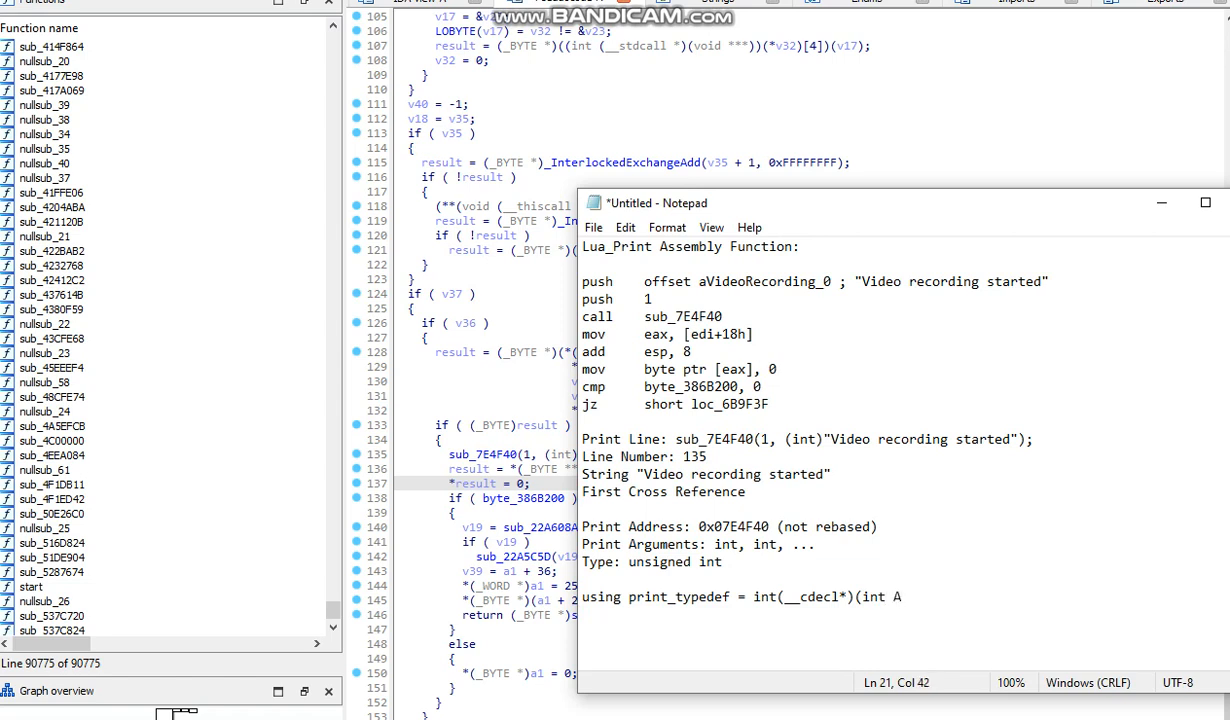
type(", int B, ...)")
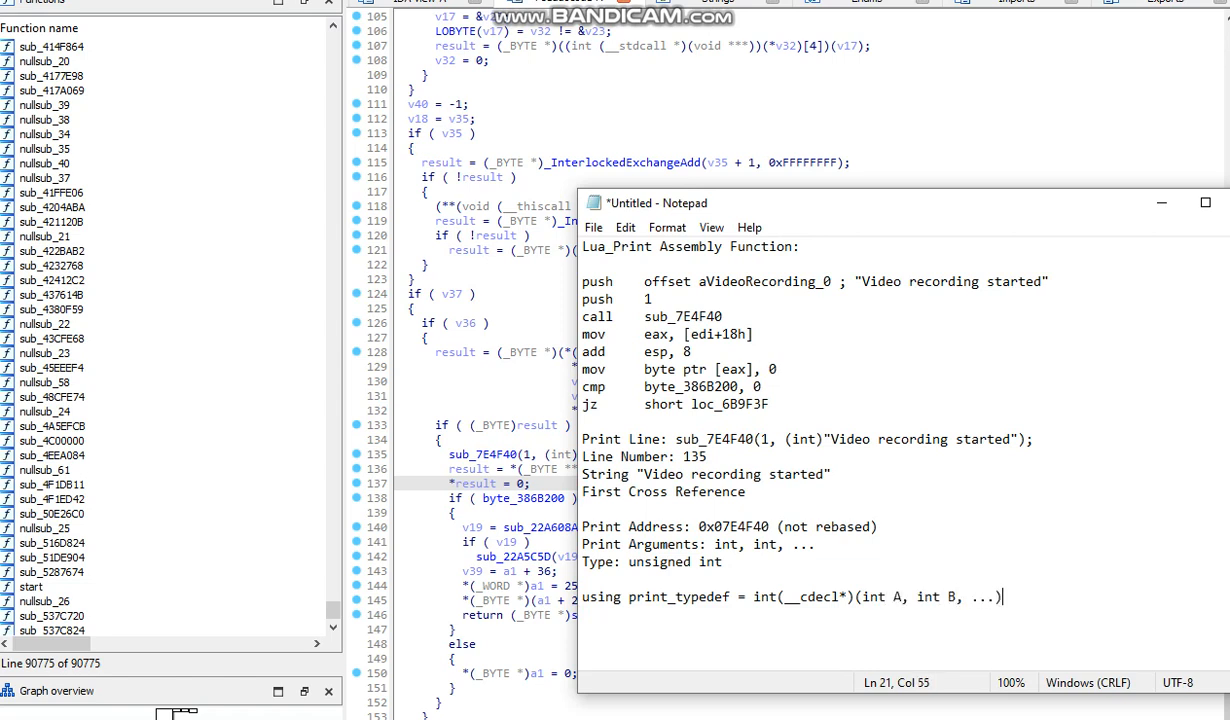
type("{}")
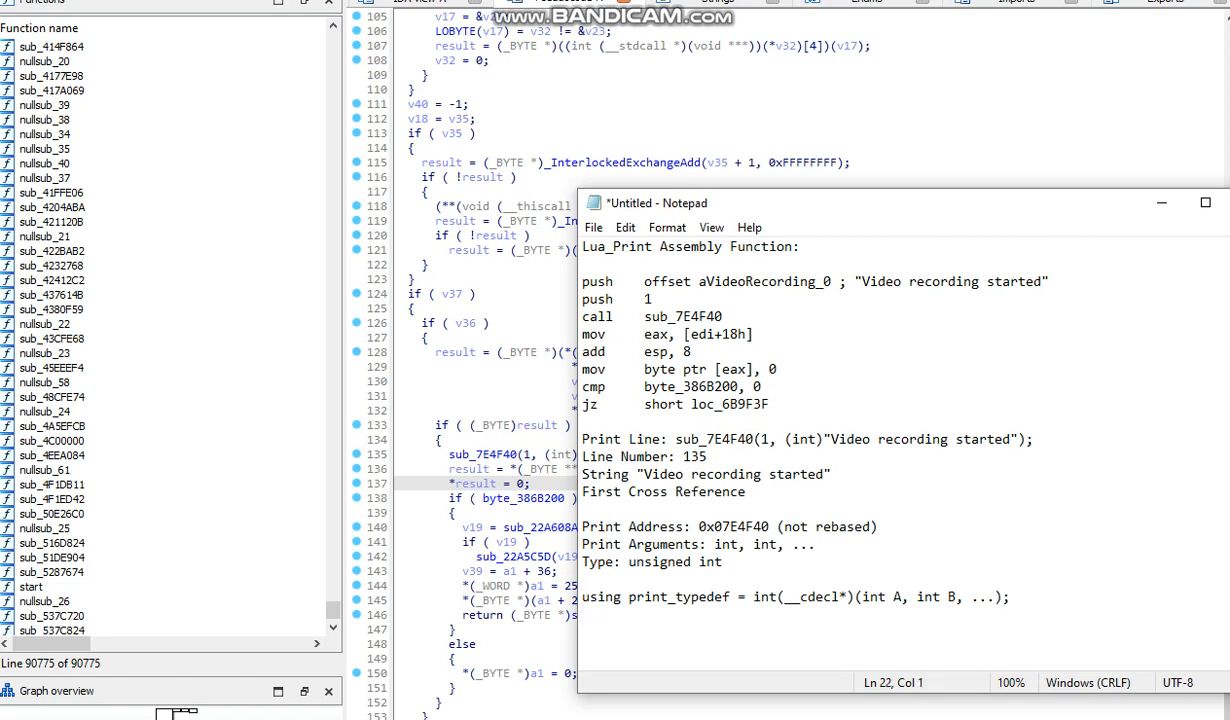
Step: Write 'print_typedef print = (print_typedef)(ASLR(0x07E4F40));' on the next line
left_click(660, 597)
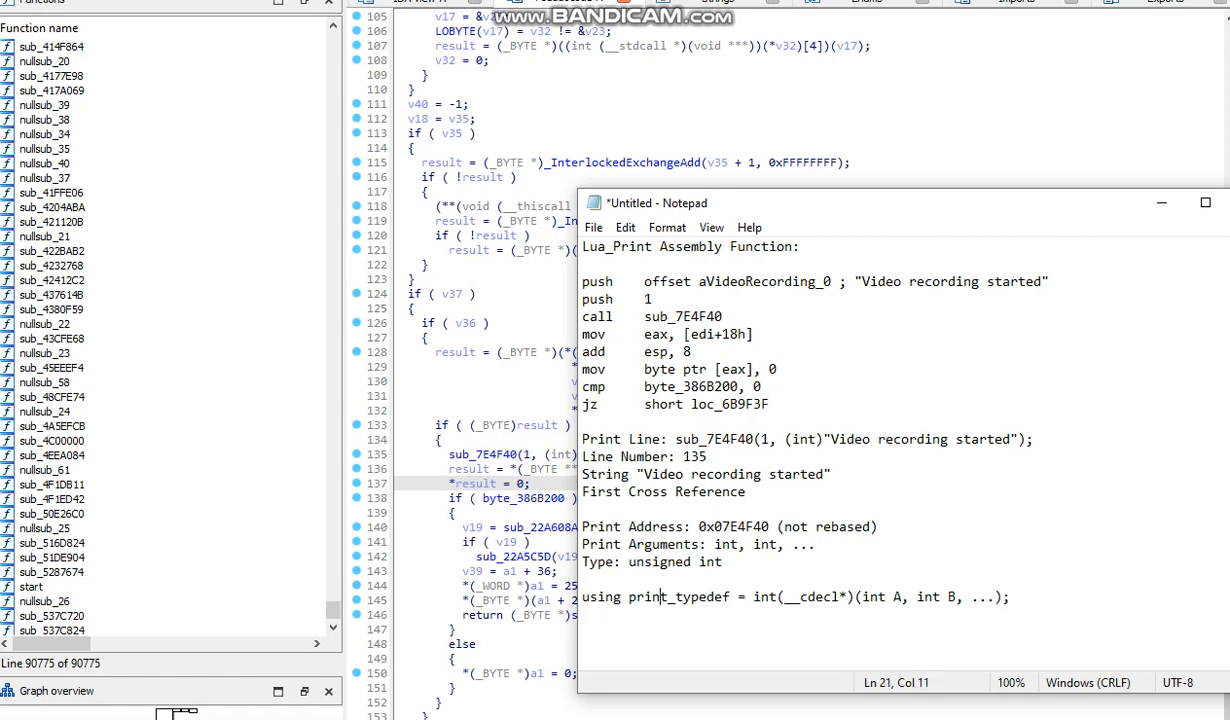
type("print_typedef")
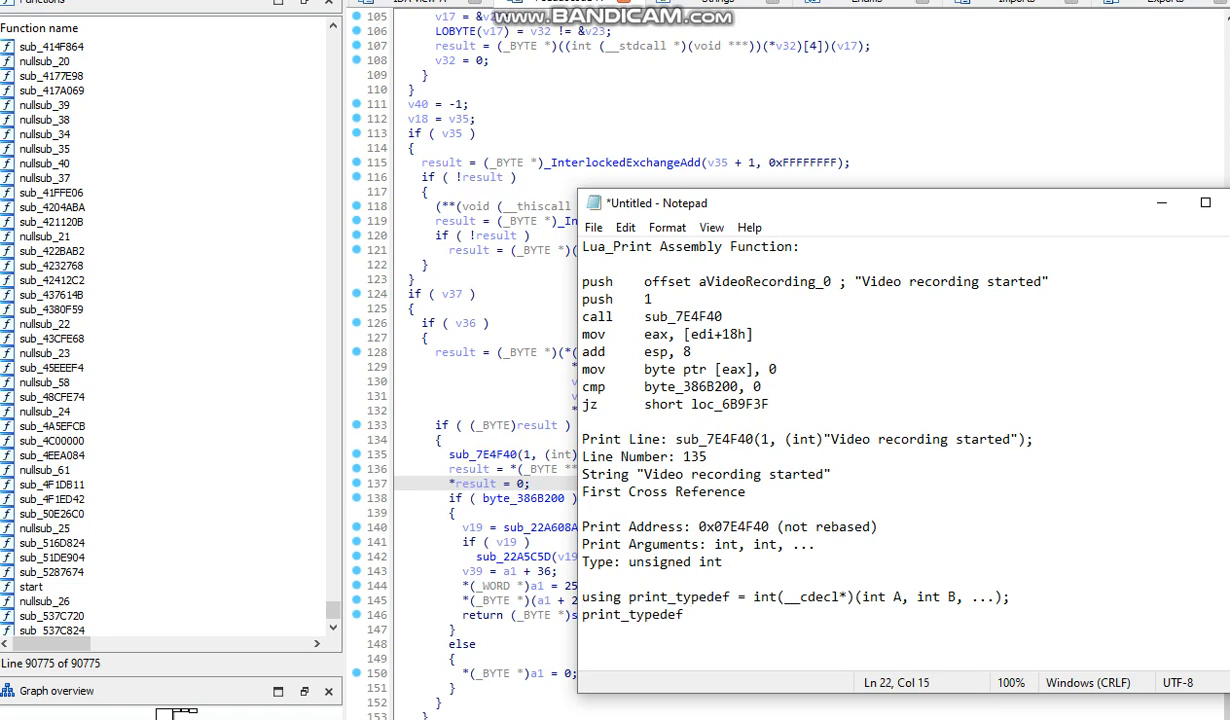
type("print = 9")
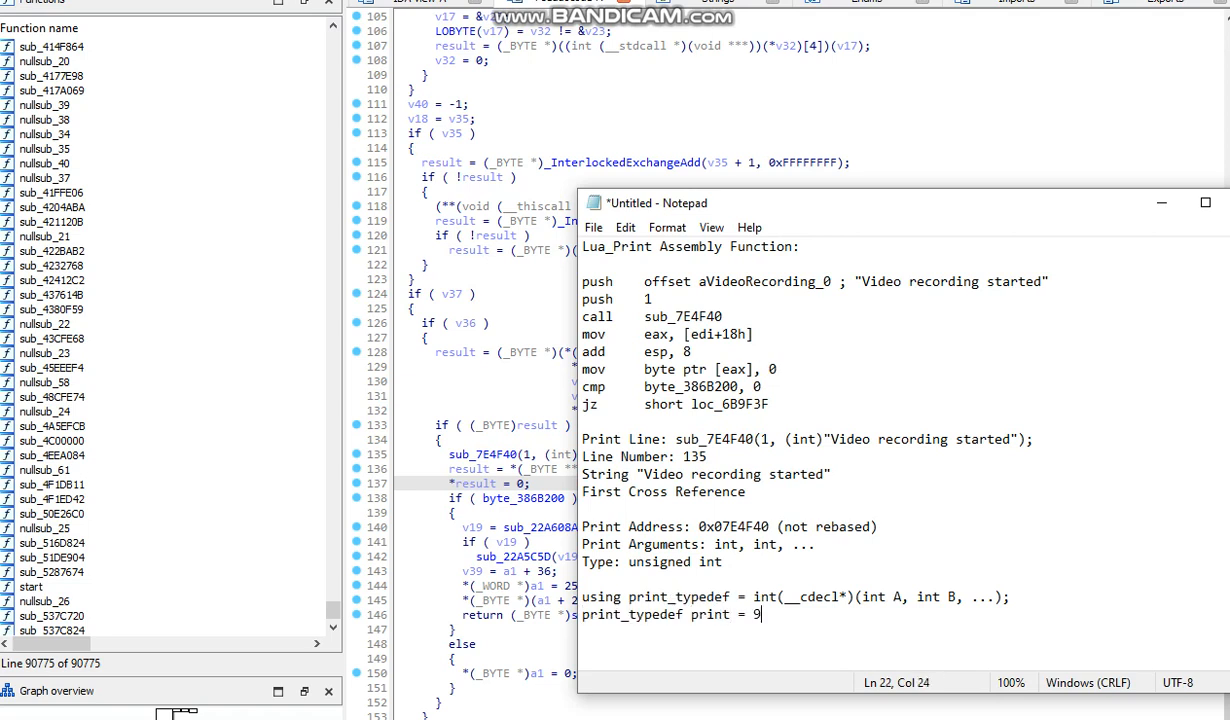
type("print_typedef)")
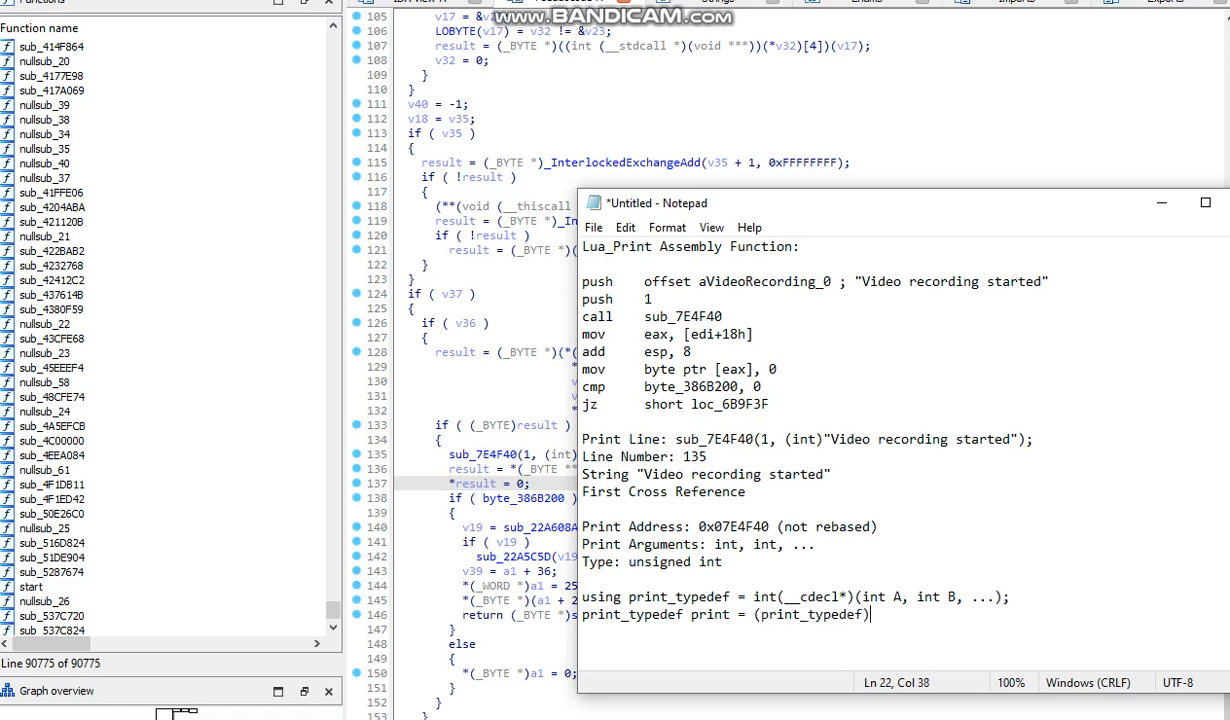
type("(ASLR")
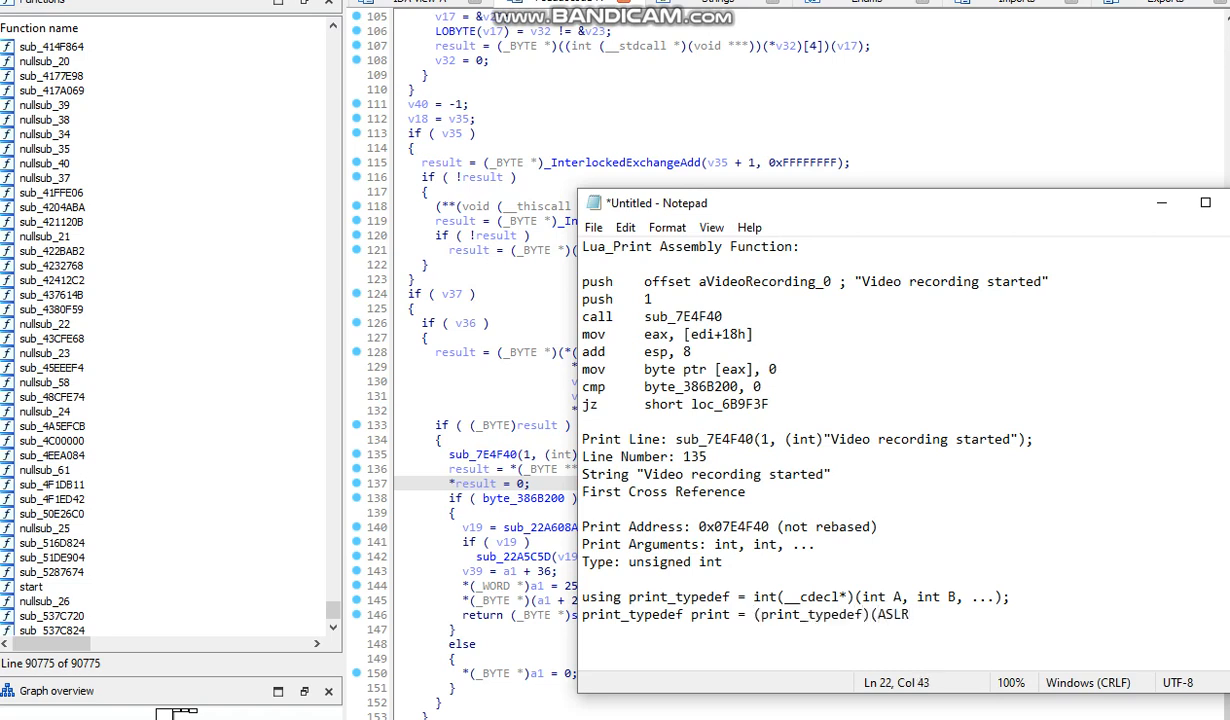
type("(")
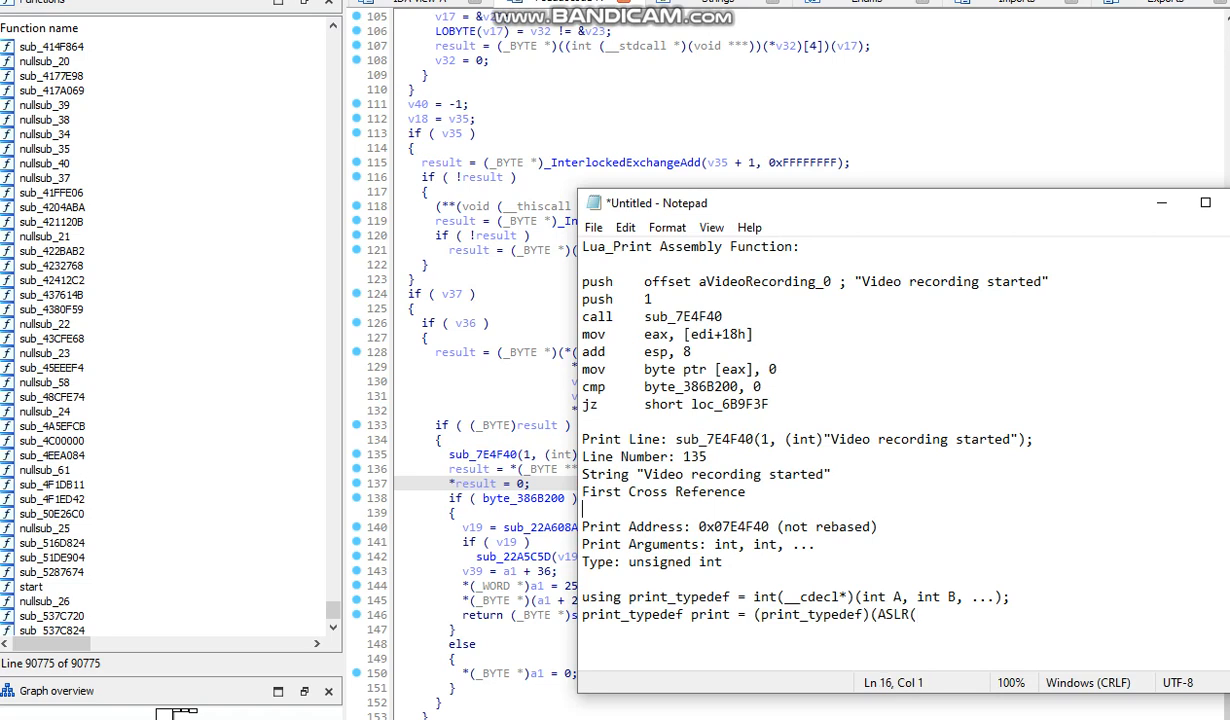
type("0x07E4F40))")
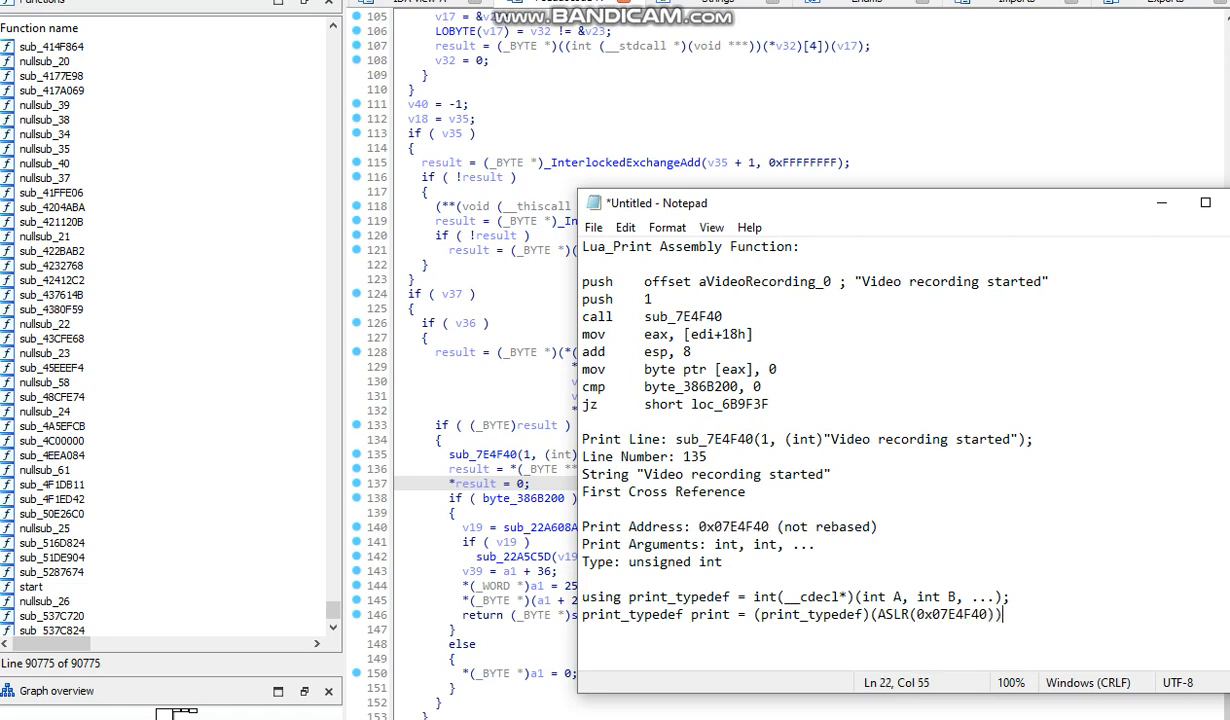
type(";")
left_click(904, 649)
type("p")
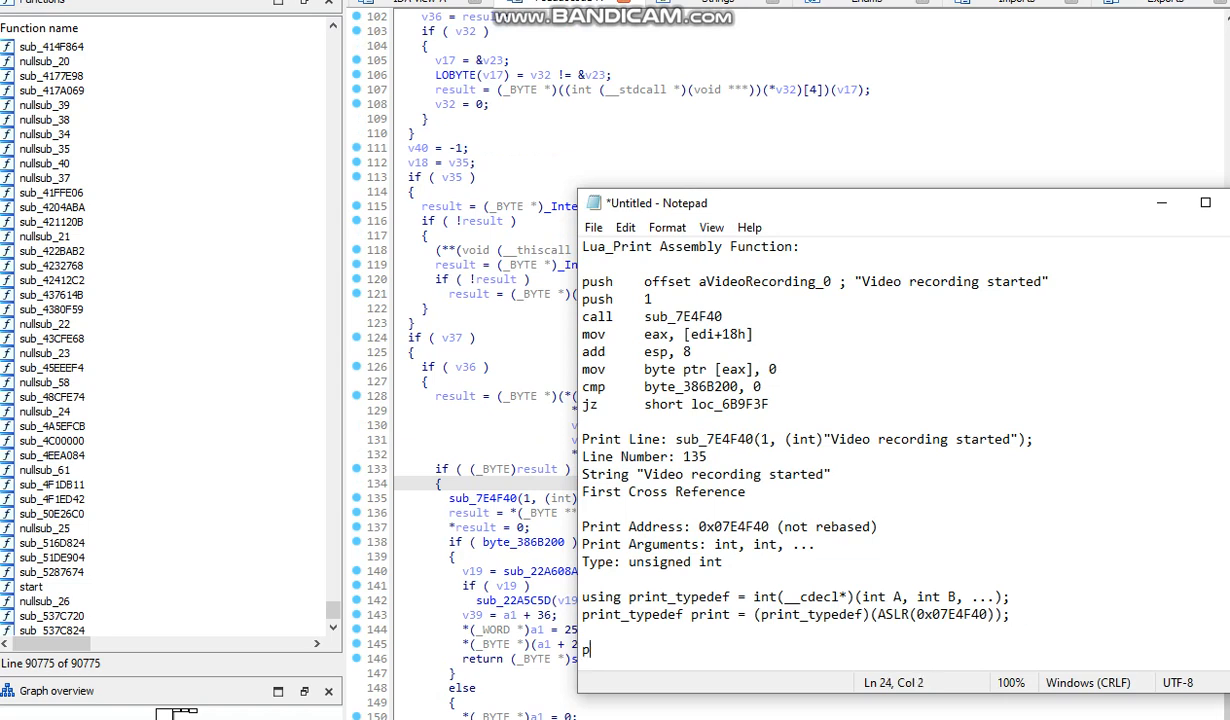
Step: Write 'int type = 1;' with a print/warn/error/info comment, then print(type, (int)"Hello from print!");
type("rint(")
type("int type =")
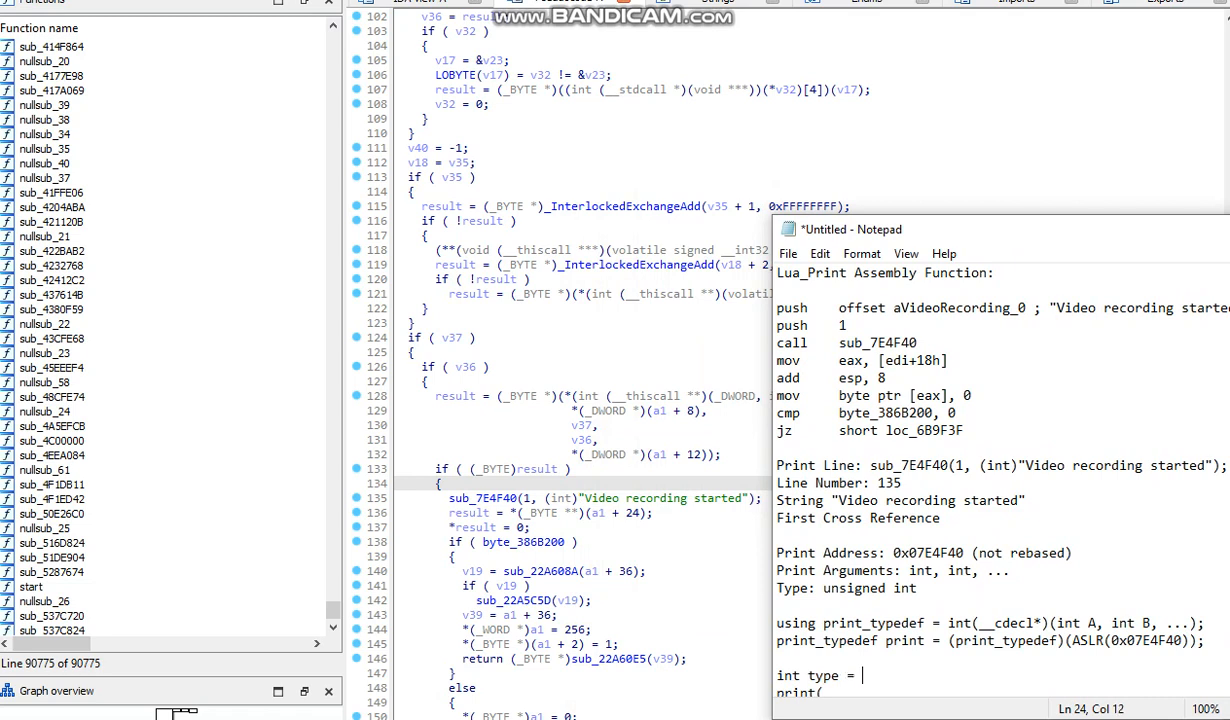
type("1;//there is print, warn, error and info")
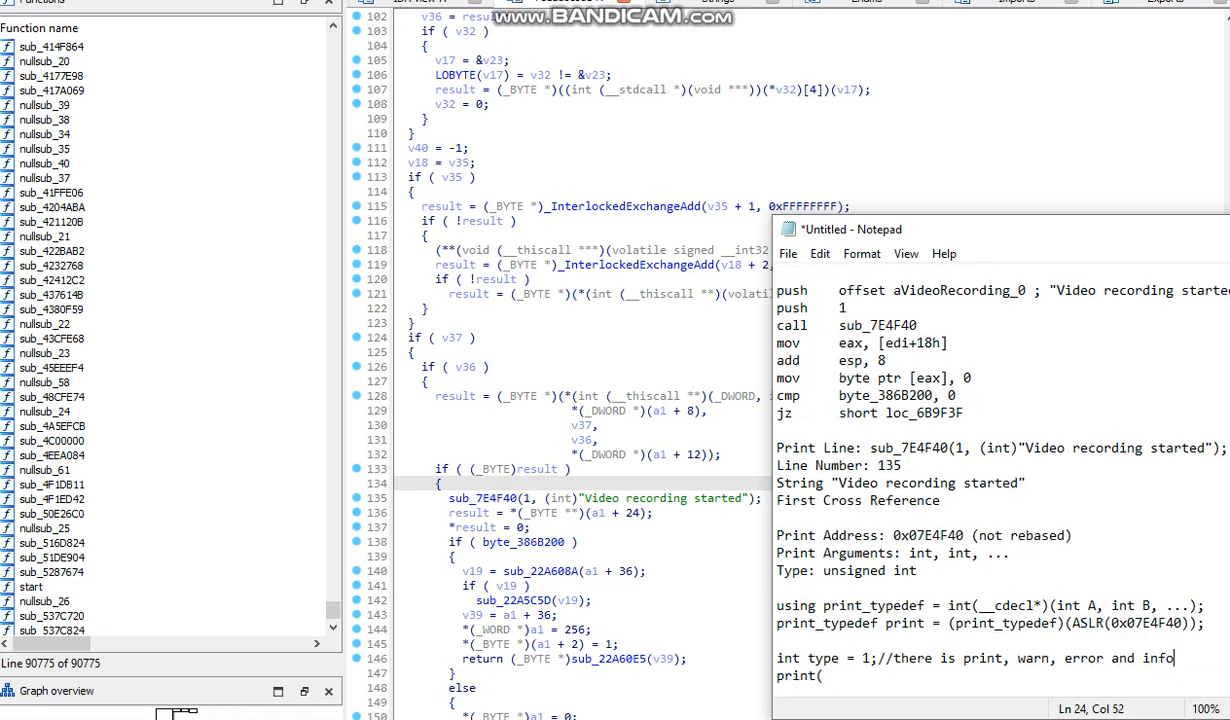
double_click(1155, 658)
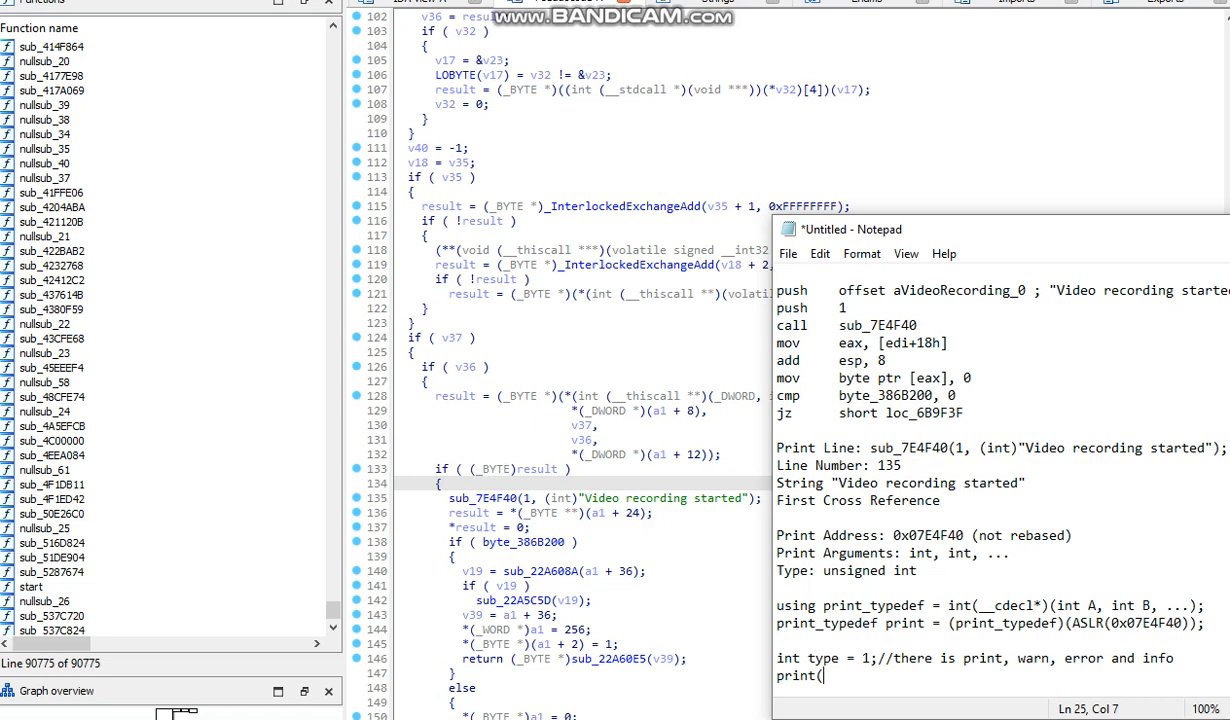
type("type")
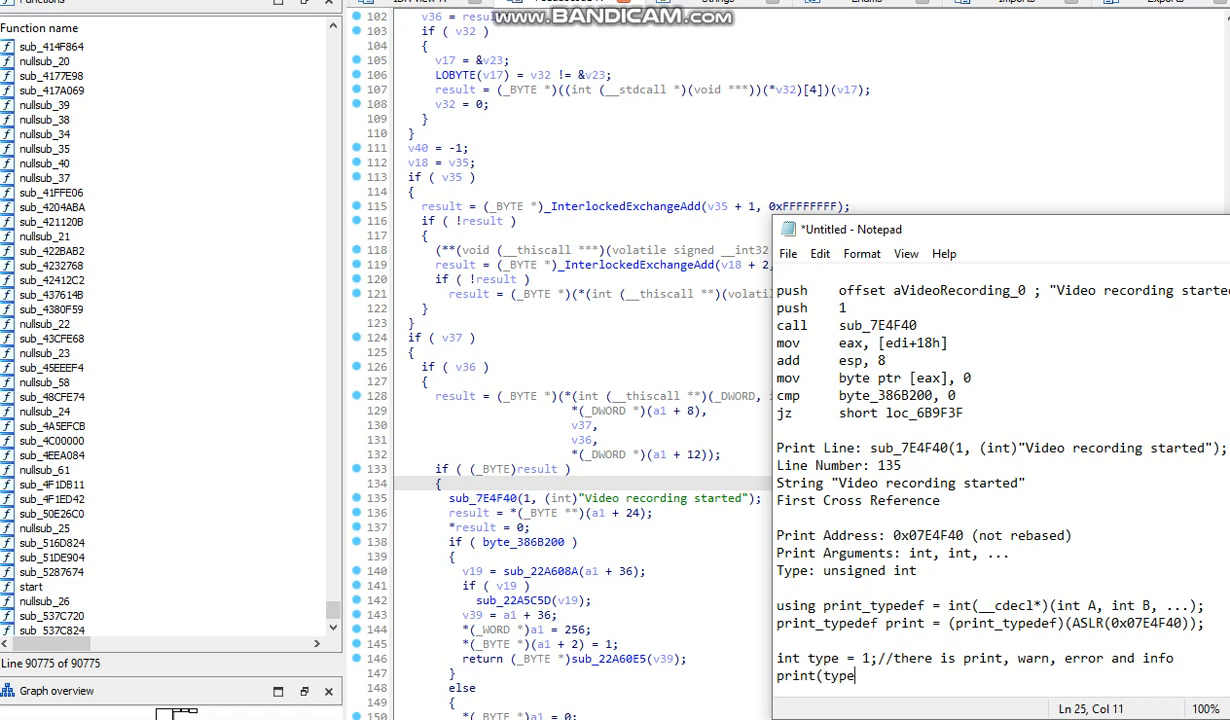
type(", (int)\"")
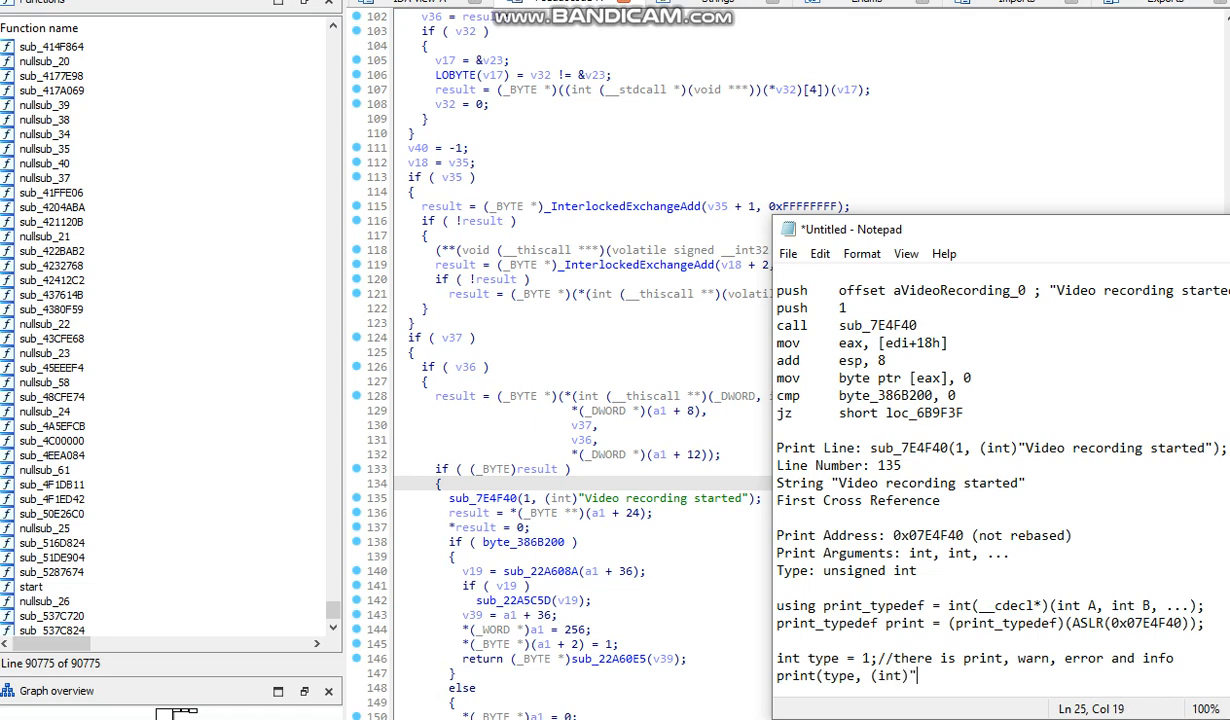
type("Hello from")
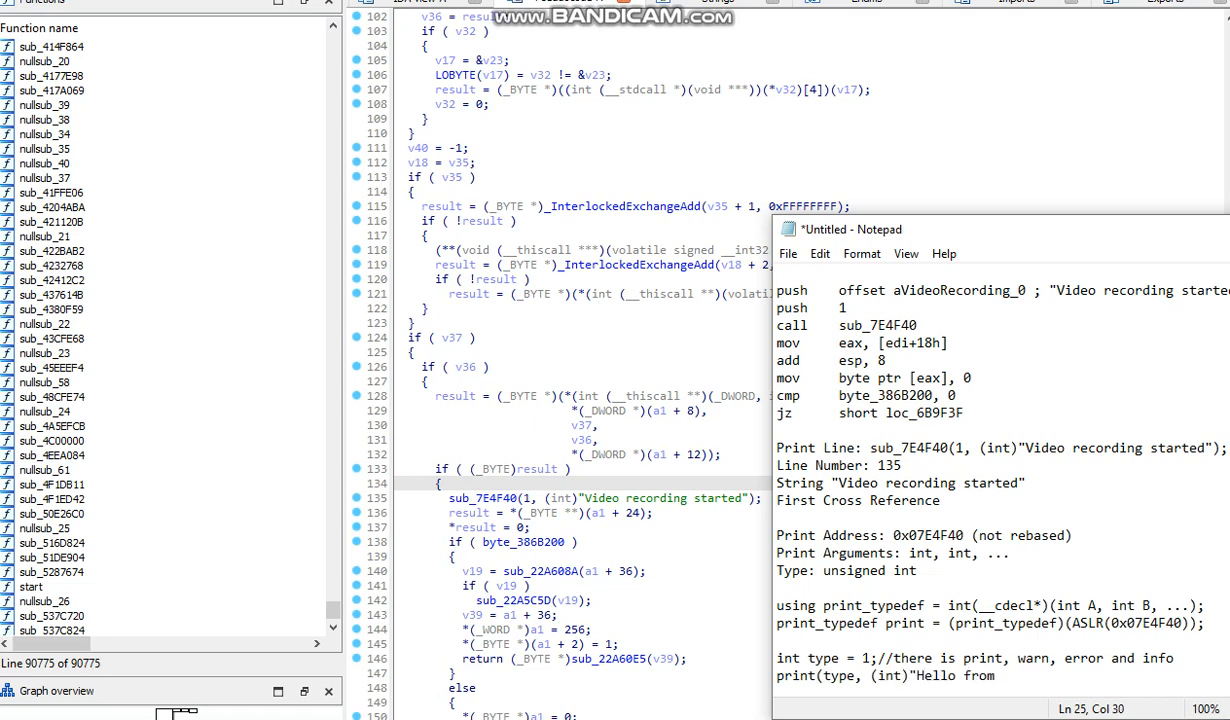
type("print")
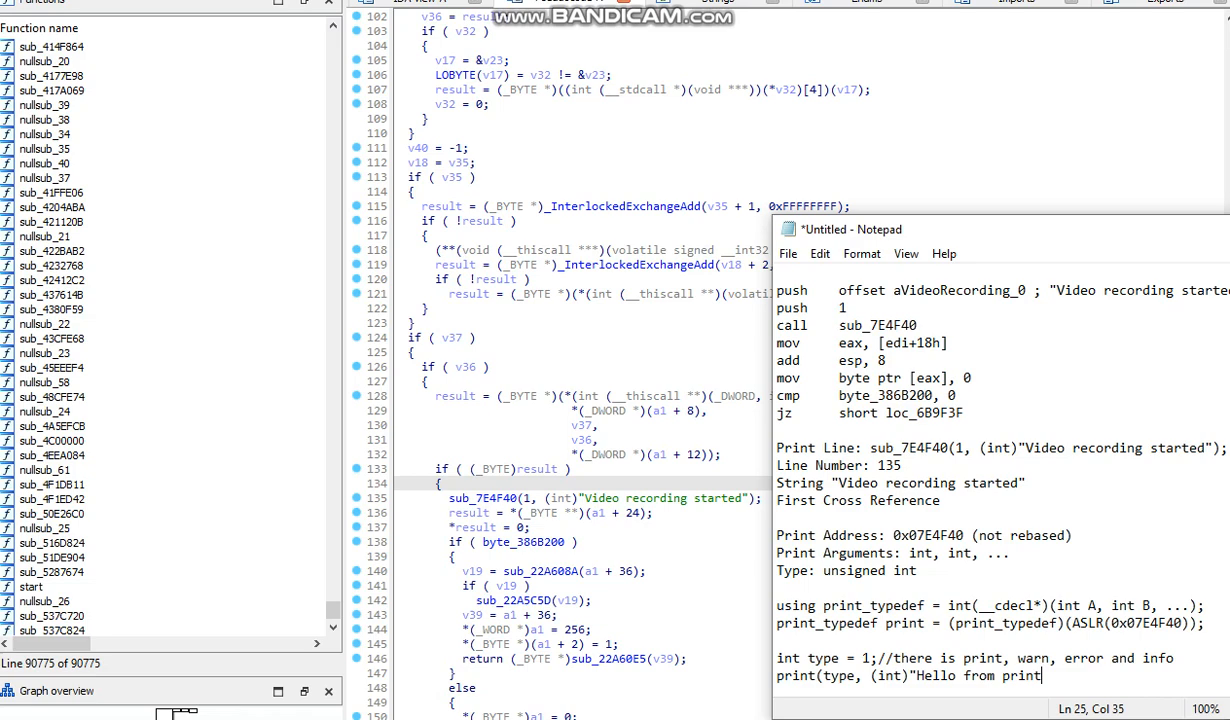
type("!\");")
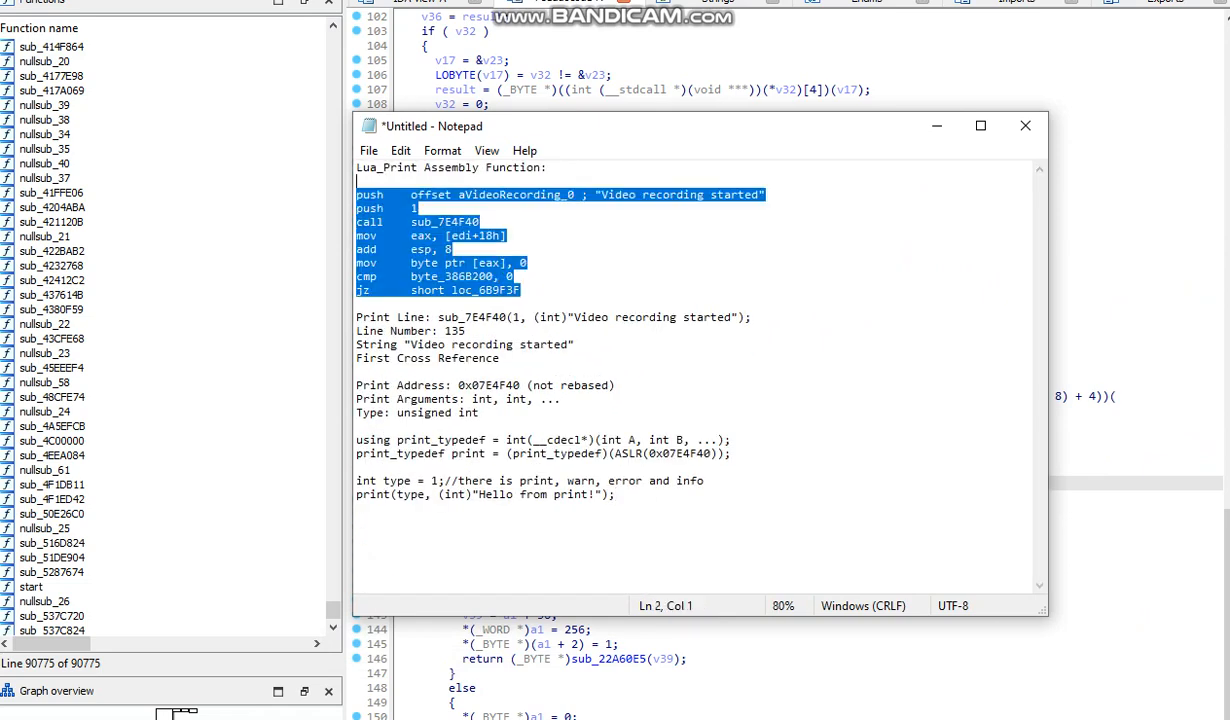
left_click(561, 398)
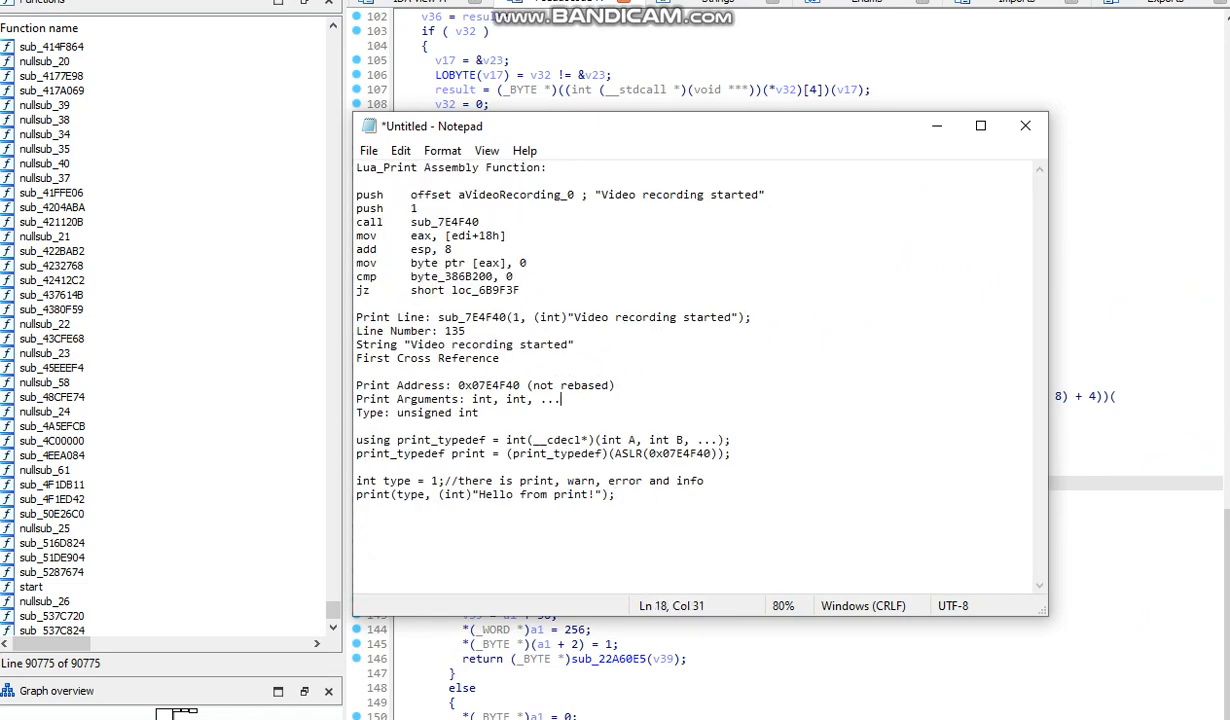
left_click_drag(357, 440, 731, 453)
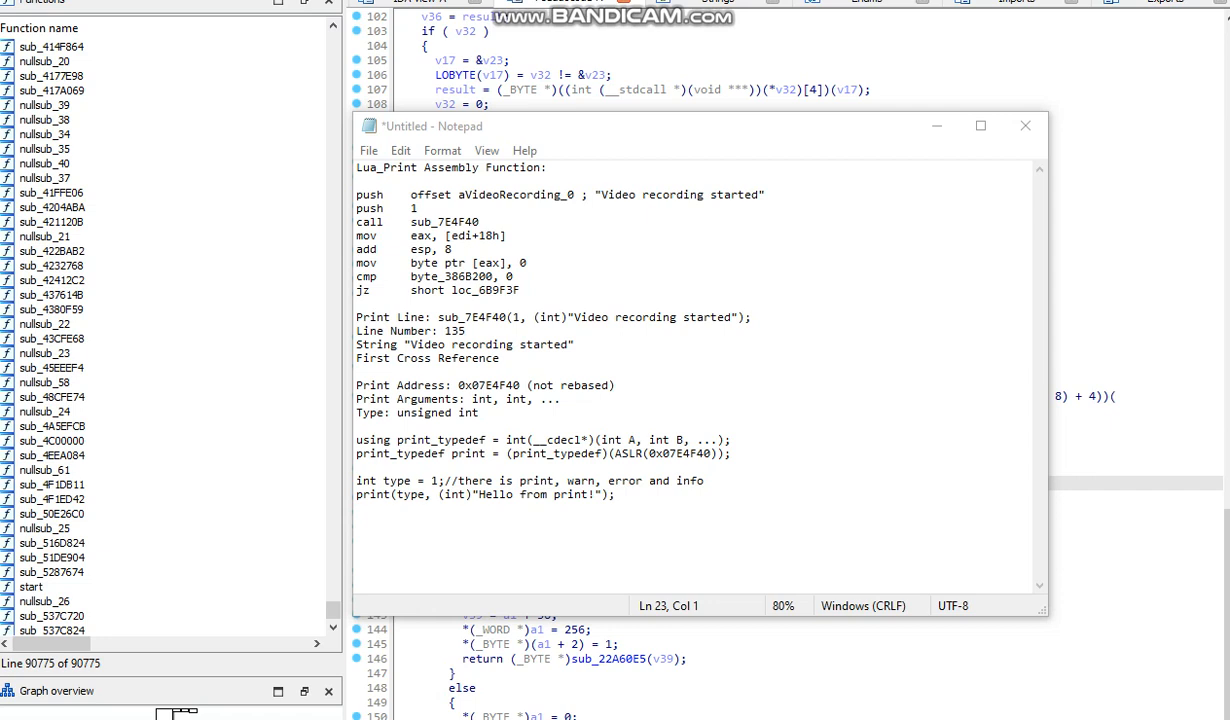
Step: Type '#define xx(x)(x - 0x400000 + (DWORD)GetModuleHandleA(0))' and rename xx to ASLR
type("#define xx(x)(x - 0x400000 + (DWORD)GetModuleHandleA(0))")
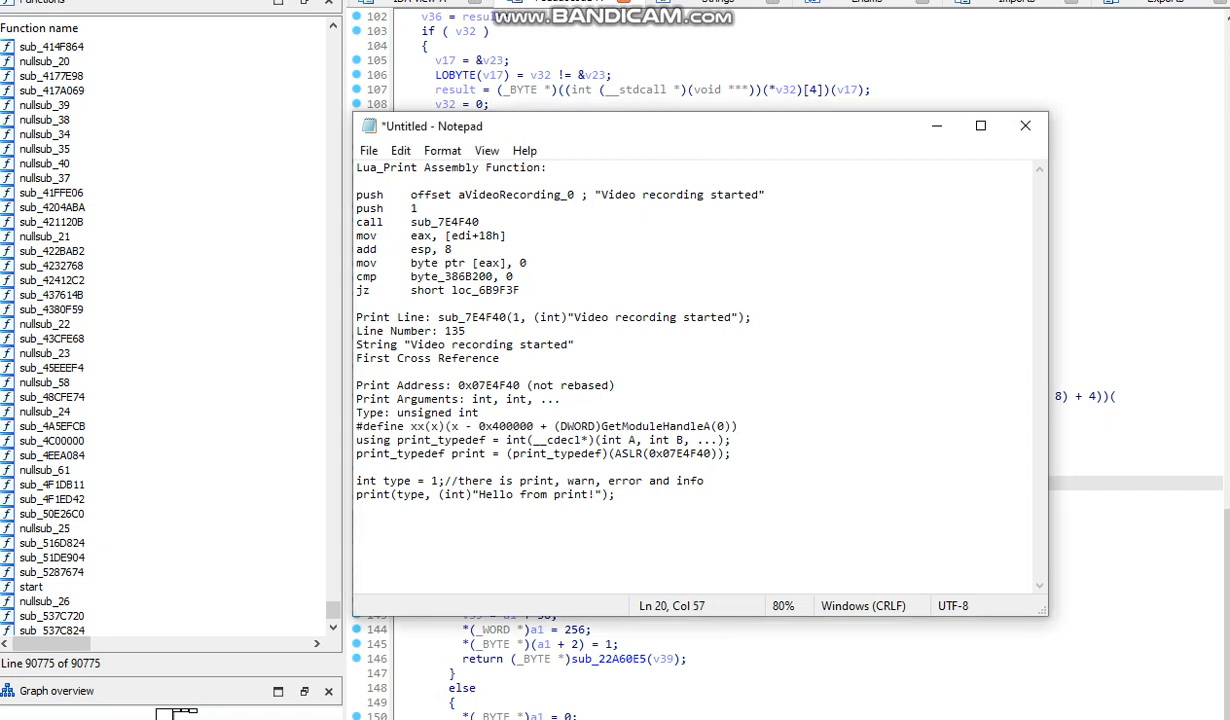
double_click(417, 426)
type("ASLR")
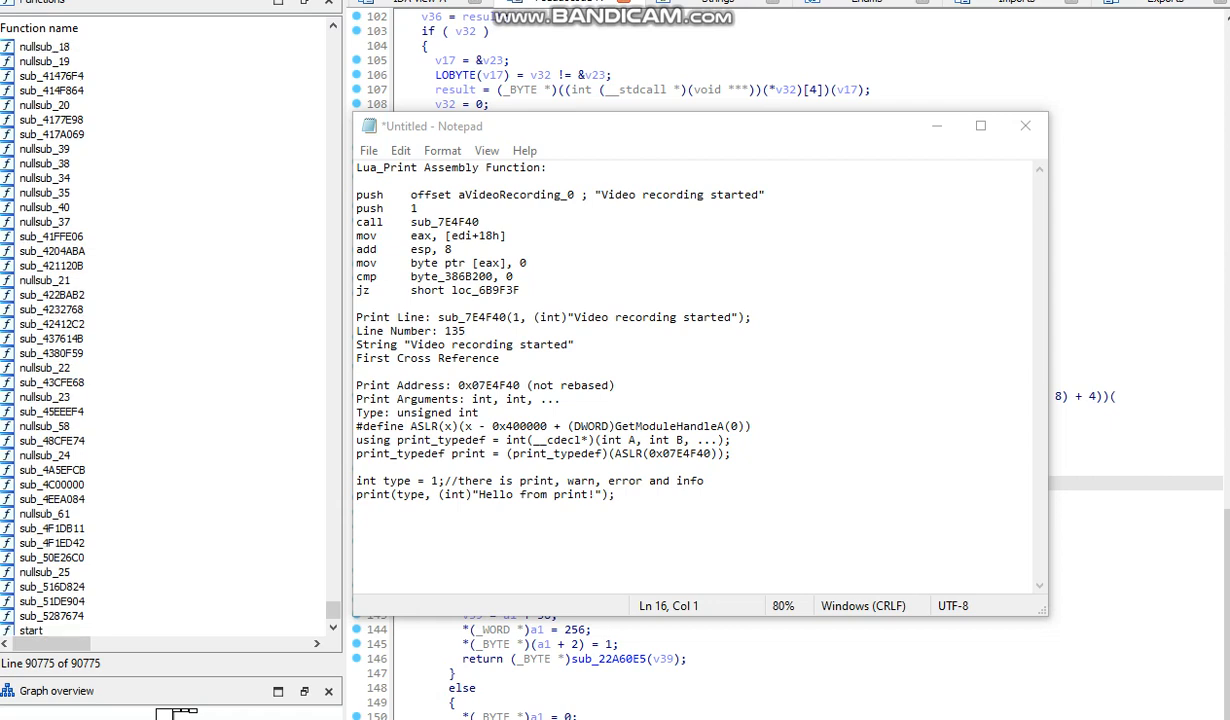
double_click(674, 453)
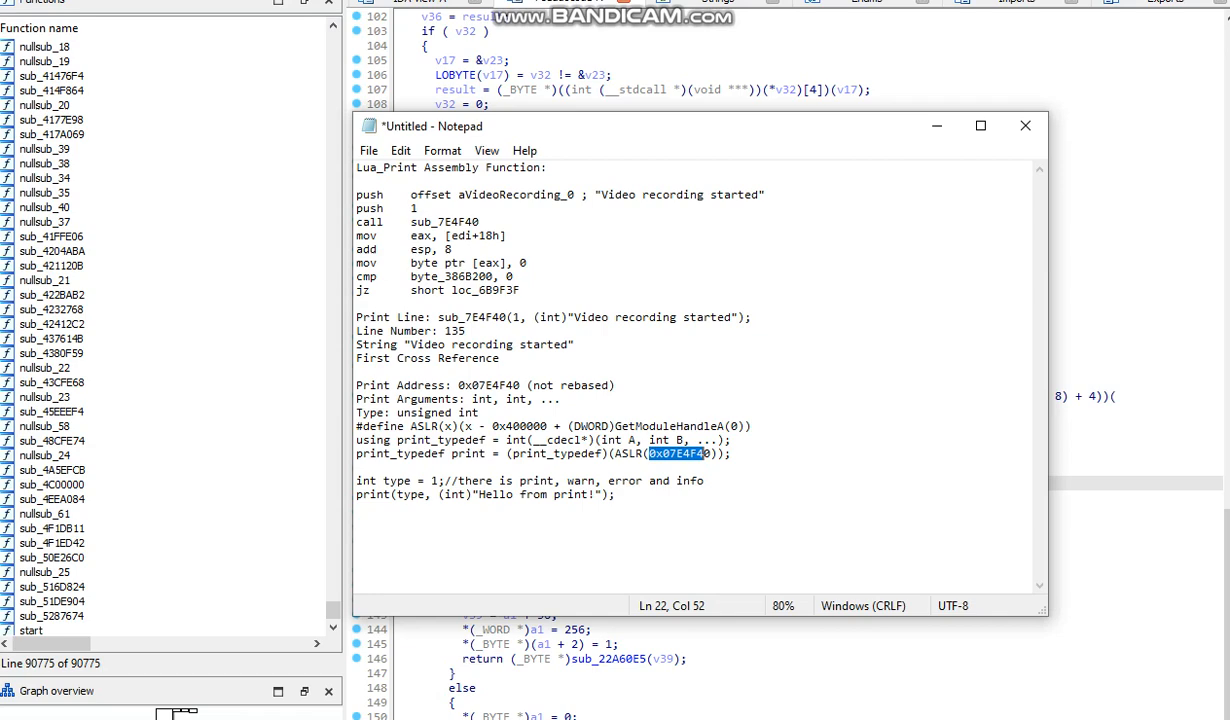